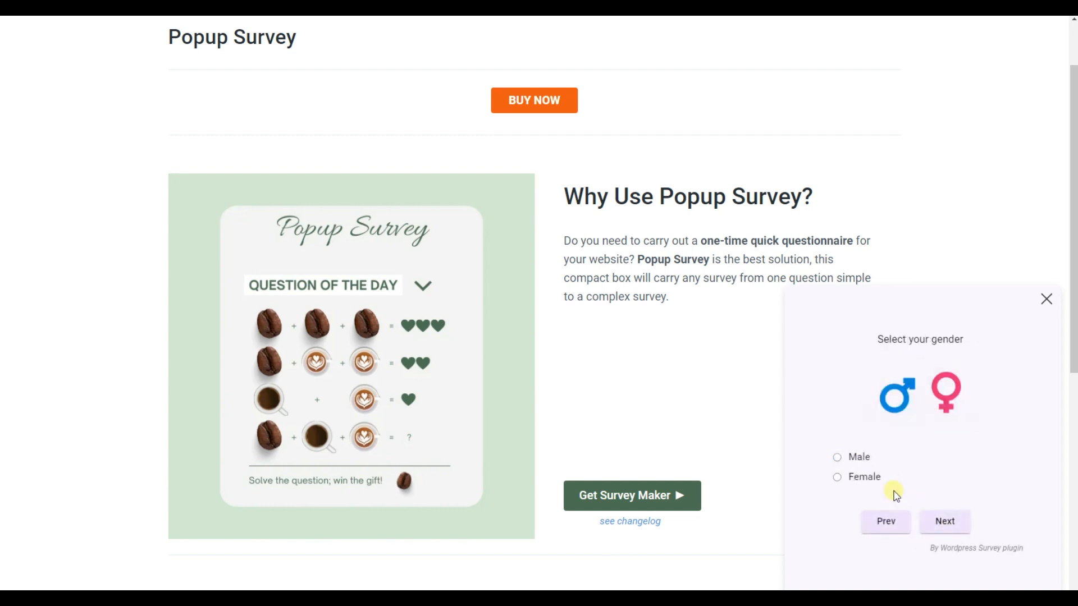
Answer the gender question, advance through the popup survey and finish it.
click(943, 521)
text(55)
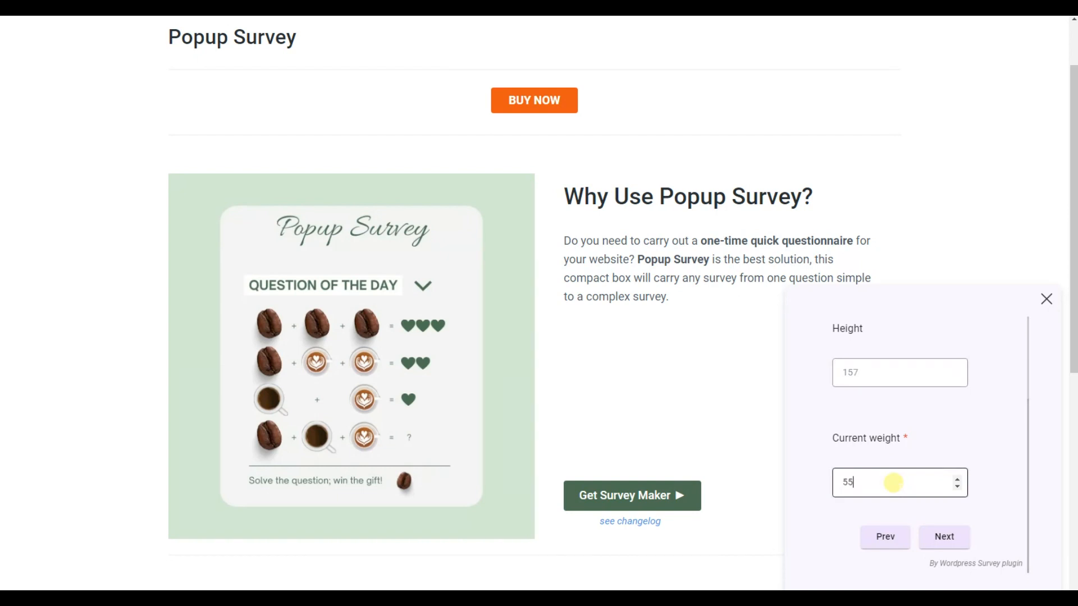
click(943, 536)
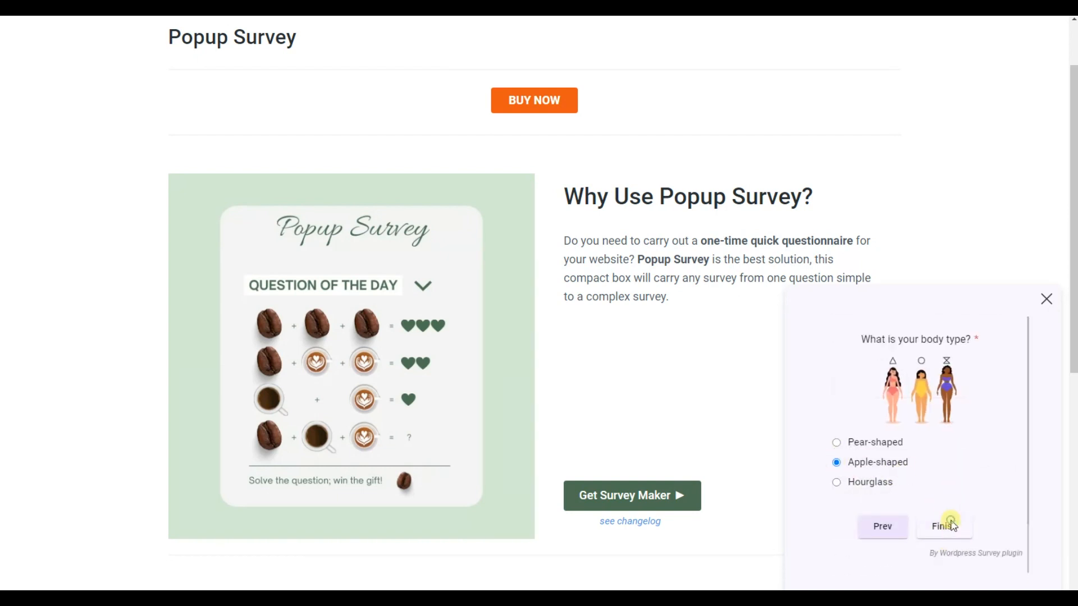
click(944, 526)
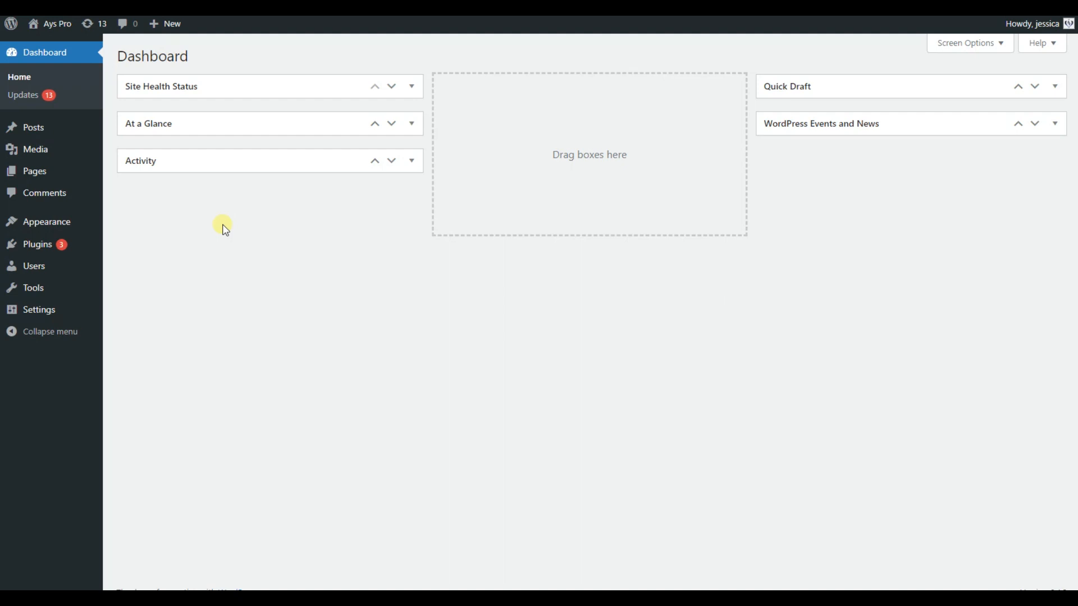
mouse_move(38, 244)
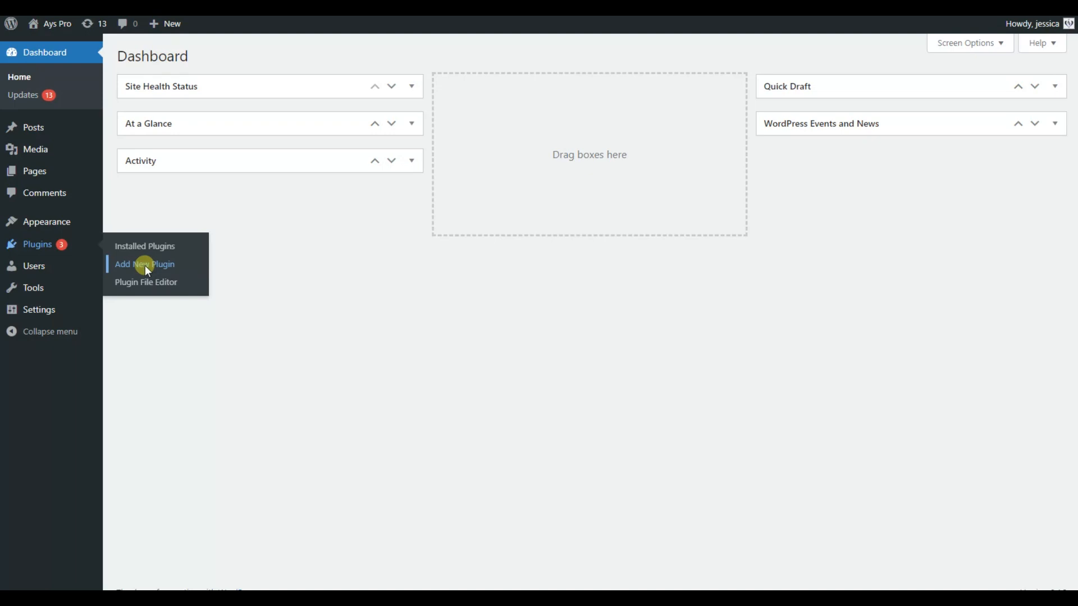
Search the plugin directory for 'Survey Maker', install it and activate it.
click(145, 264)
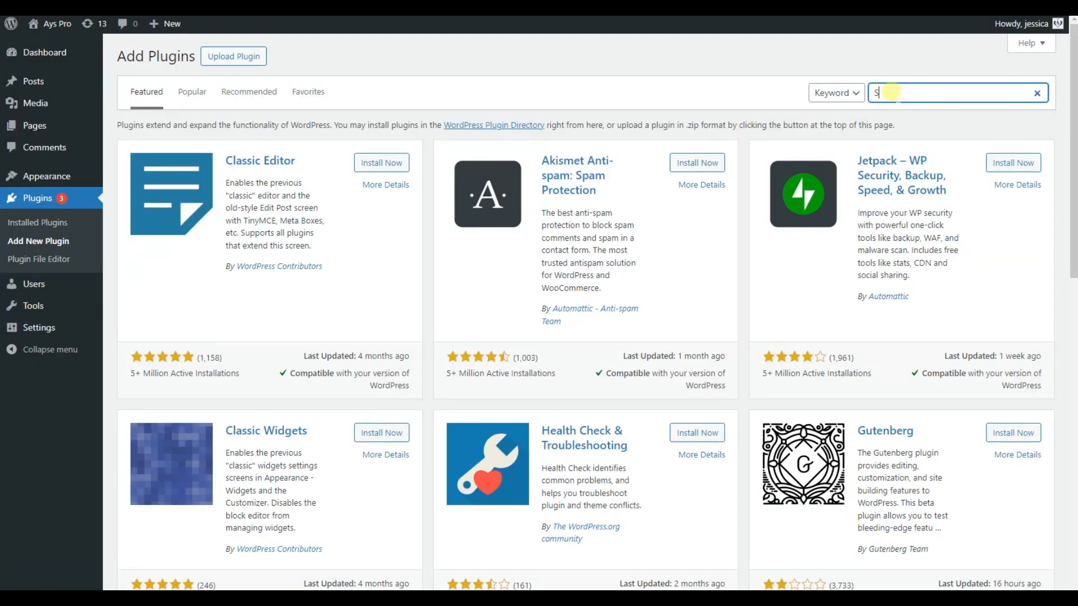
text(urvey Maker)
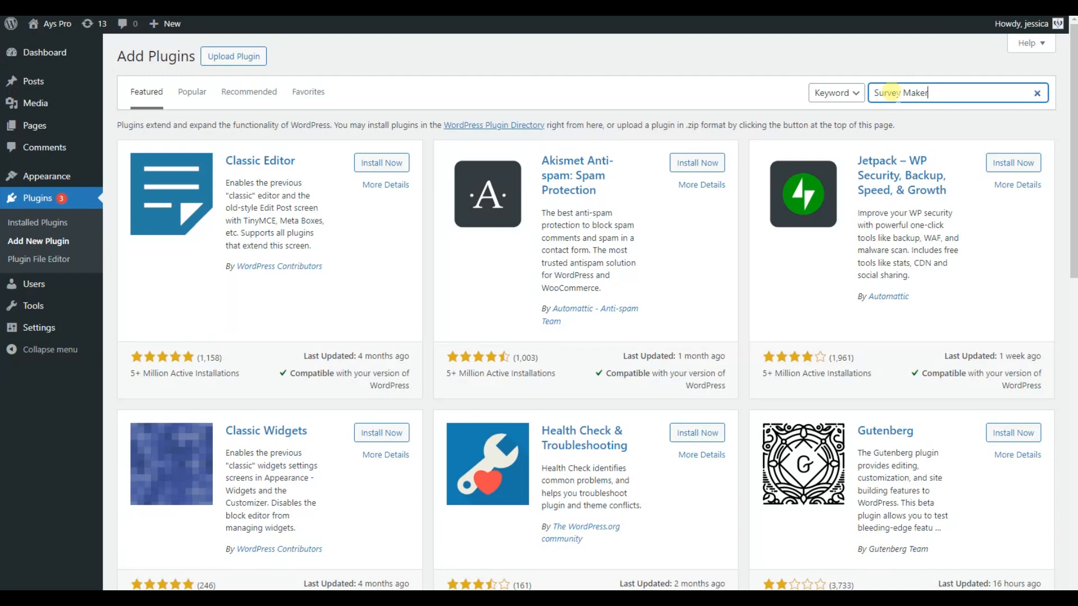
click(380, 165)
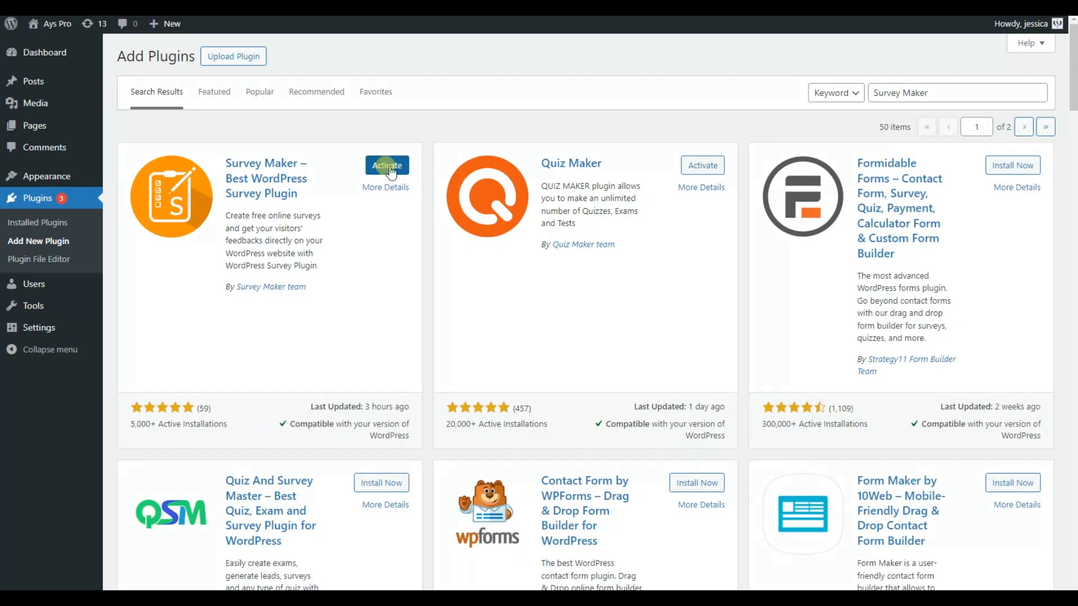
click(386, 165)
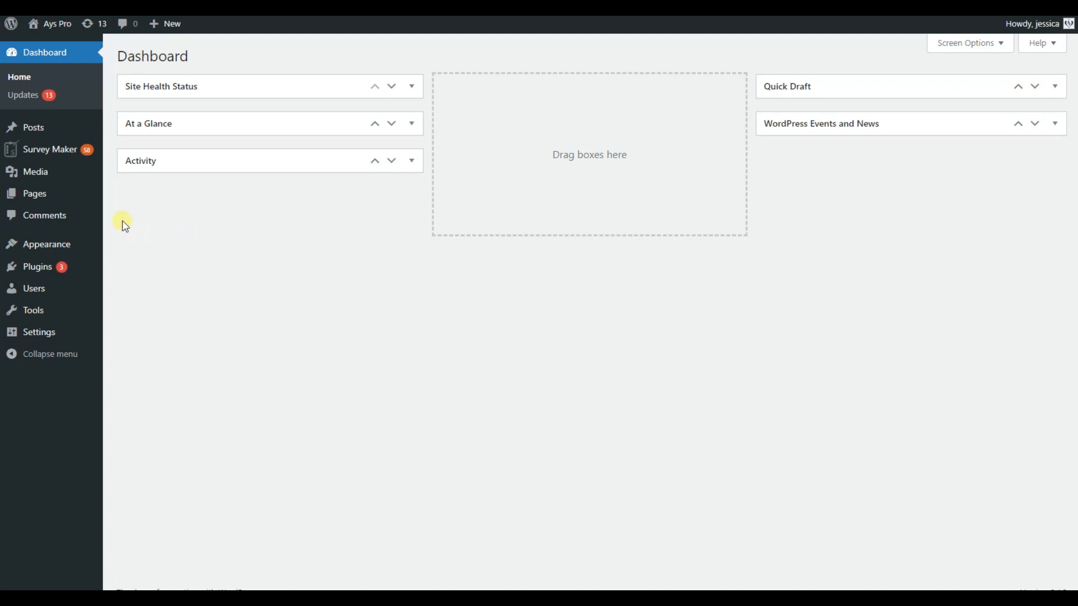
mouse_move(49, 150)
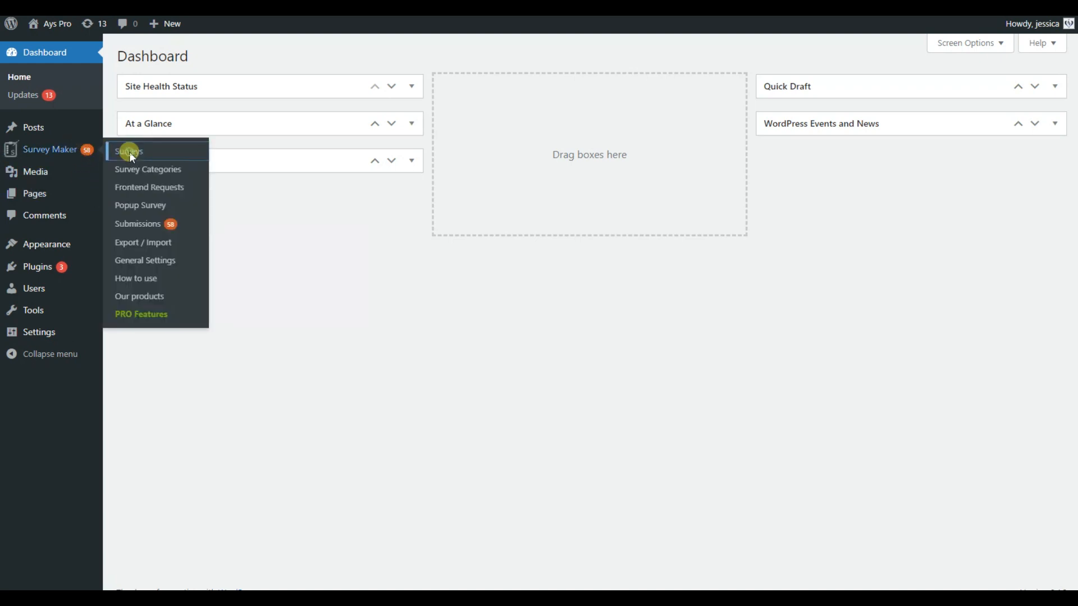
From the Survey Maker surveys list, add a new survey to reach the template gallery.
click(128, 151)
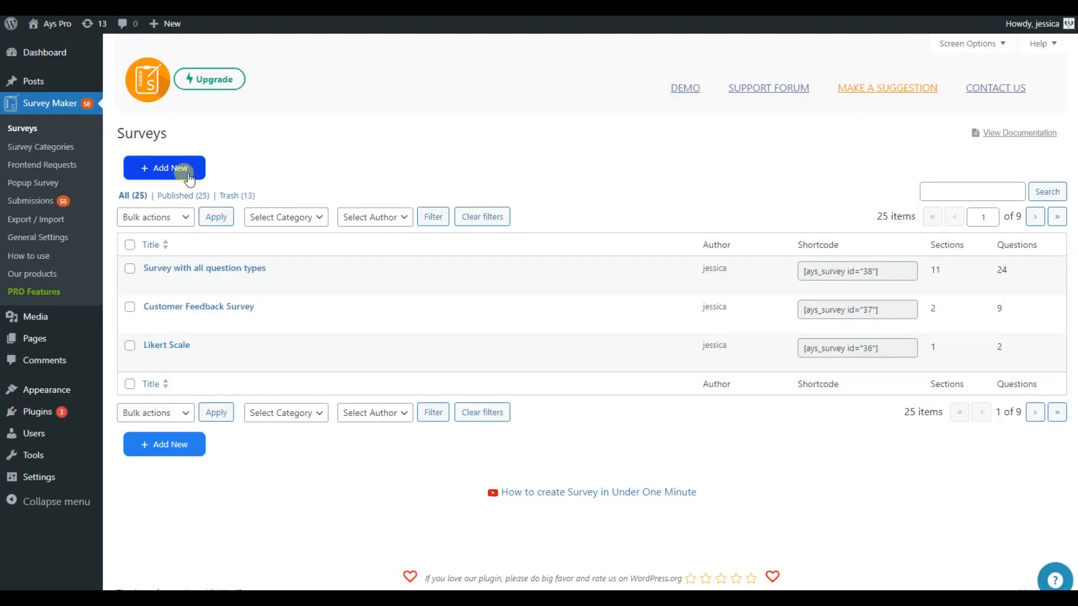
click(164, 167)
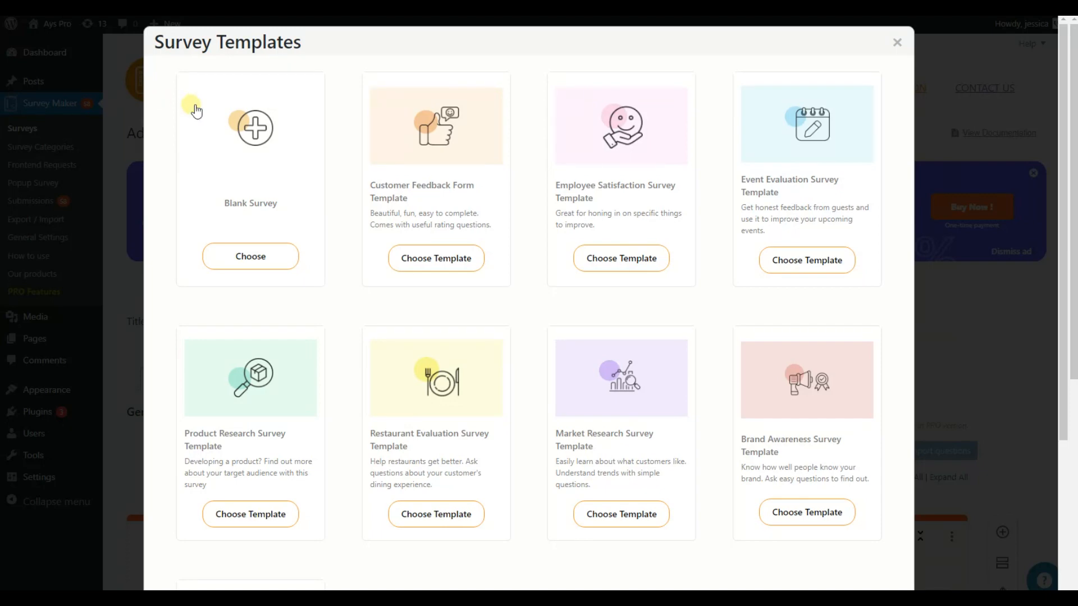
Start from the Customer Feedback Form Template and title it 'Customer Feedback Survey'.
click(436, 258)
text(Customer Feedback Surv)
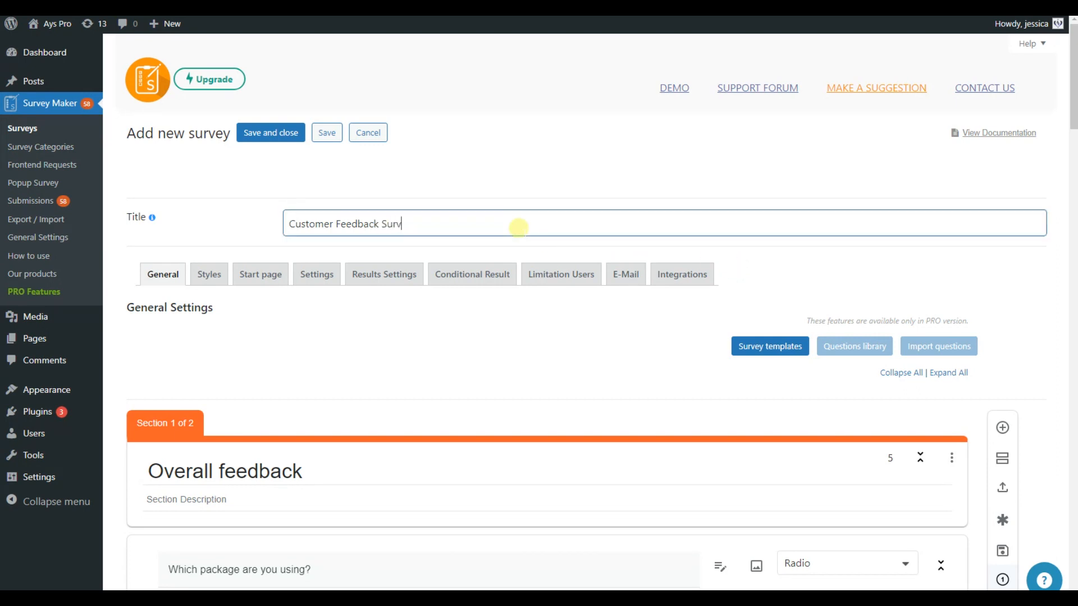
text(ey)
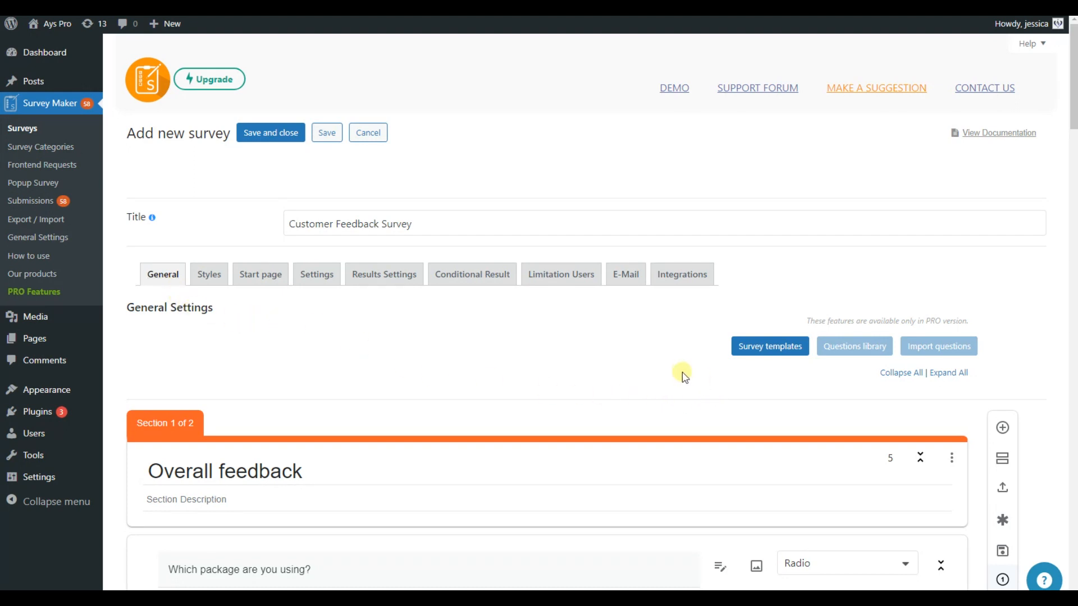
Keep the package question as Radio, make its text bold, apply, and toggle its required setting.
scroll(down, 3)
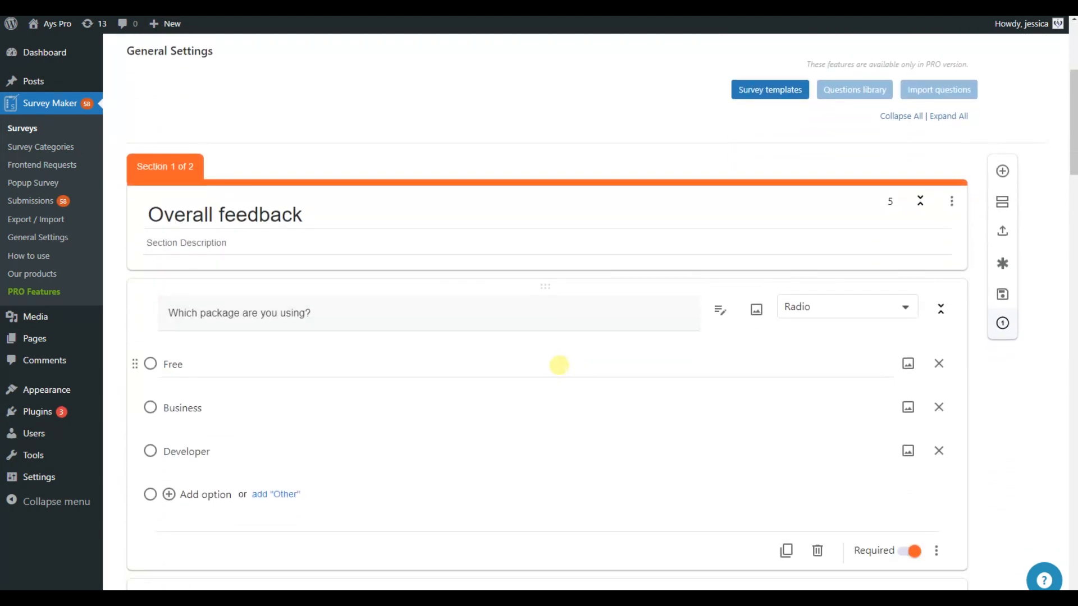
scroll(down, 3)
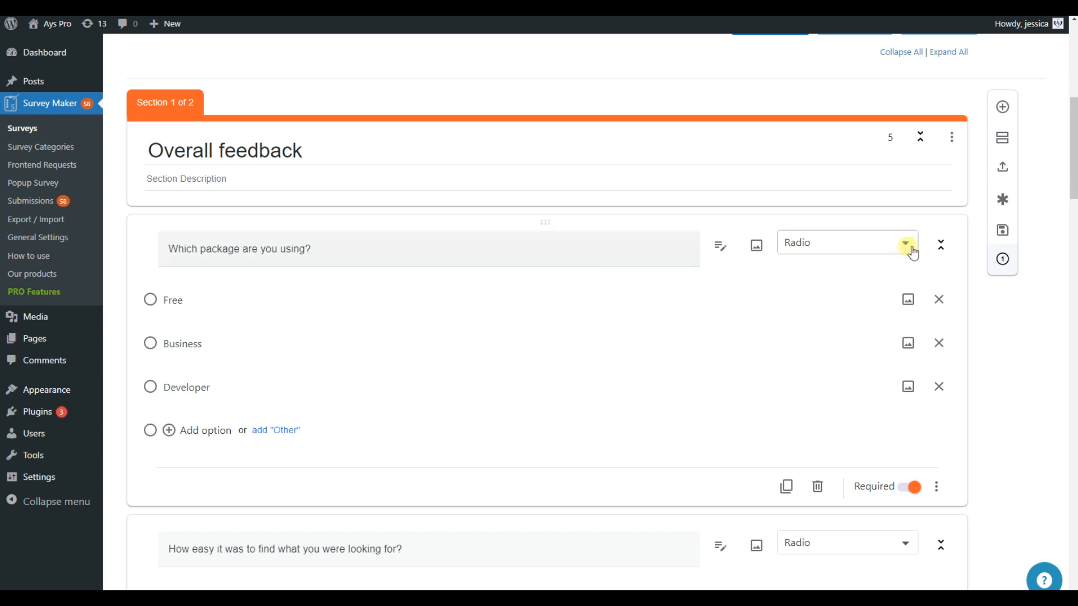
click(908, 245)
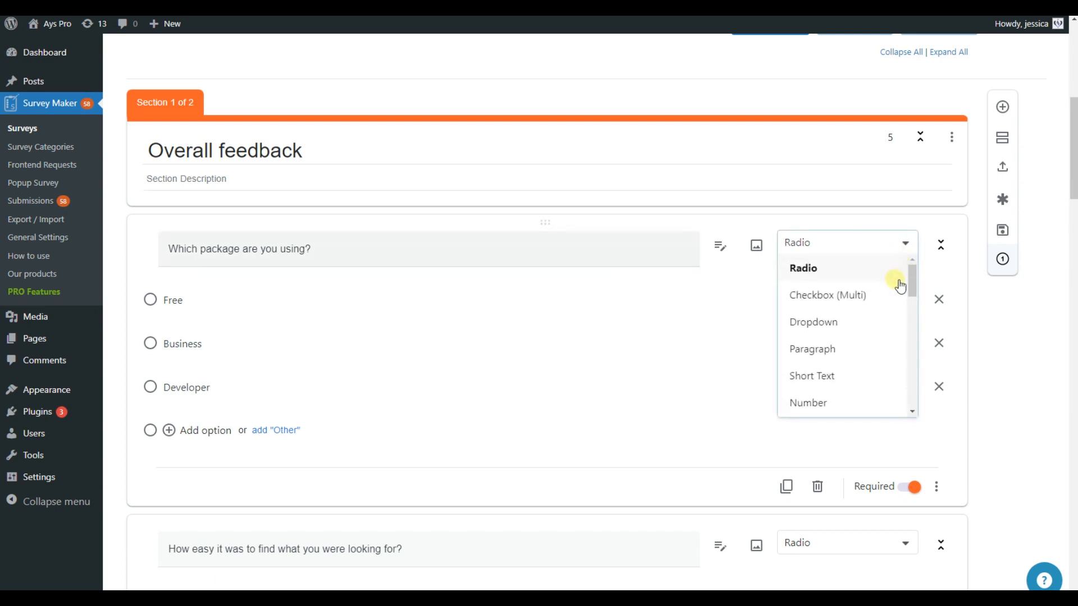
click(802, 268)
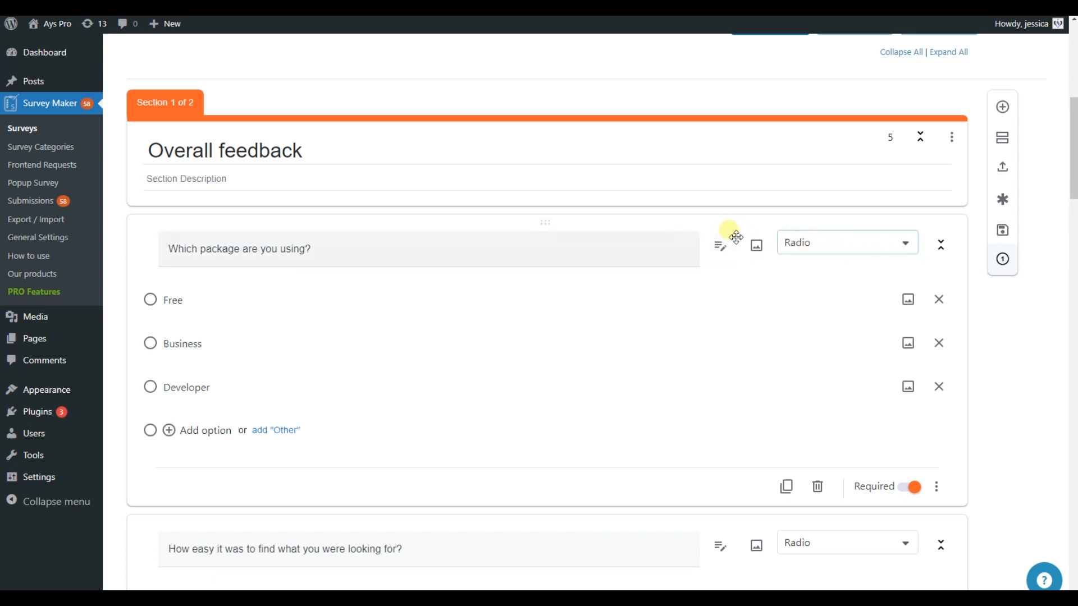
click(720, 246)
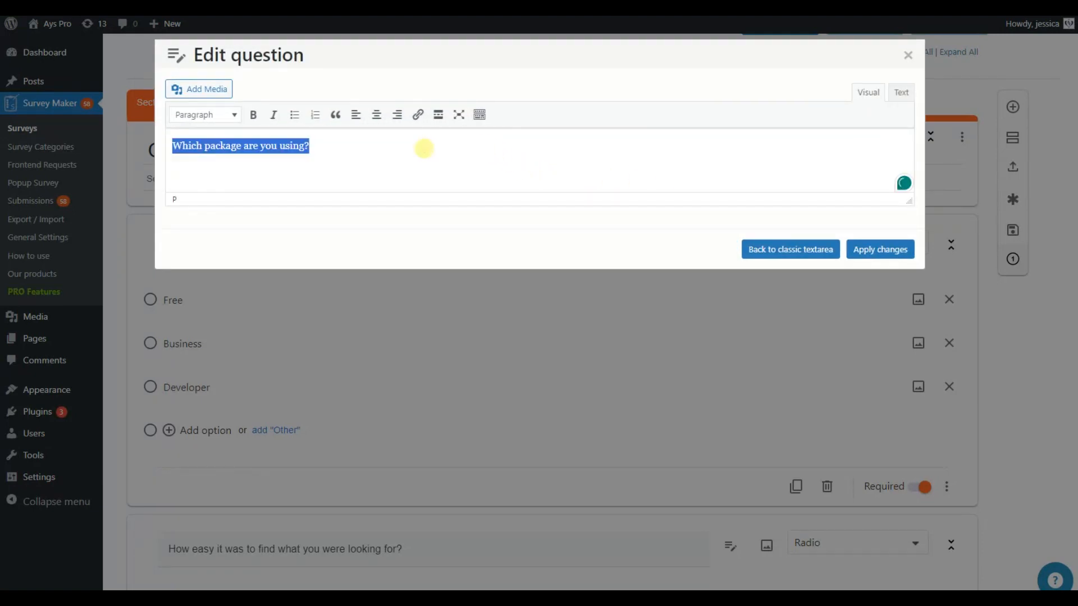
click(253, 115)
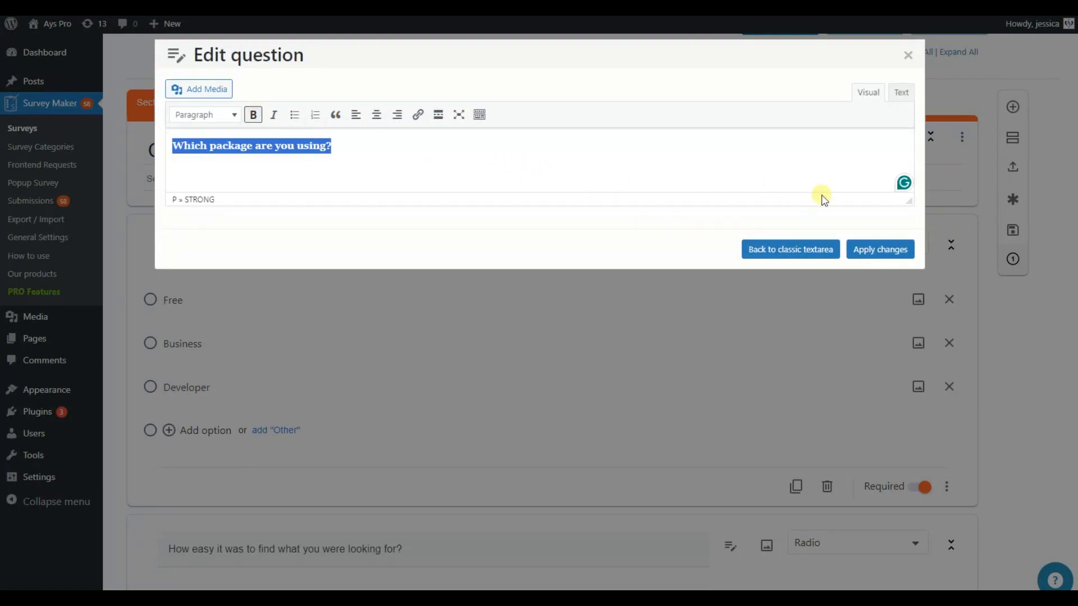
click(879, 249)
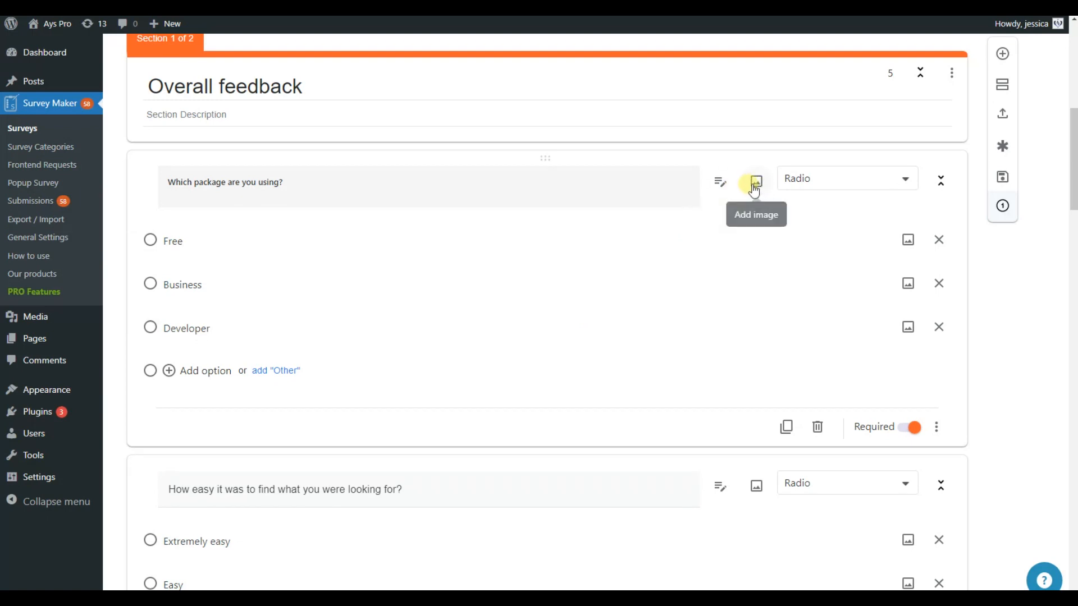
mouse_move(747, 363)
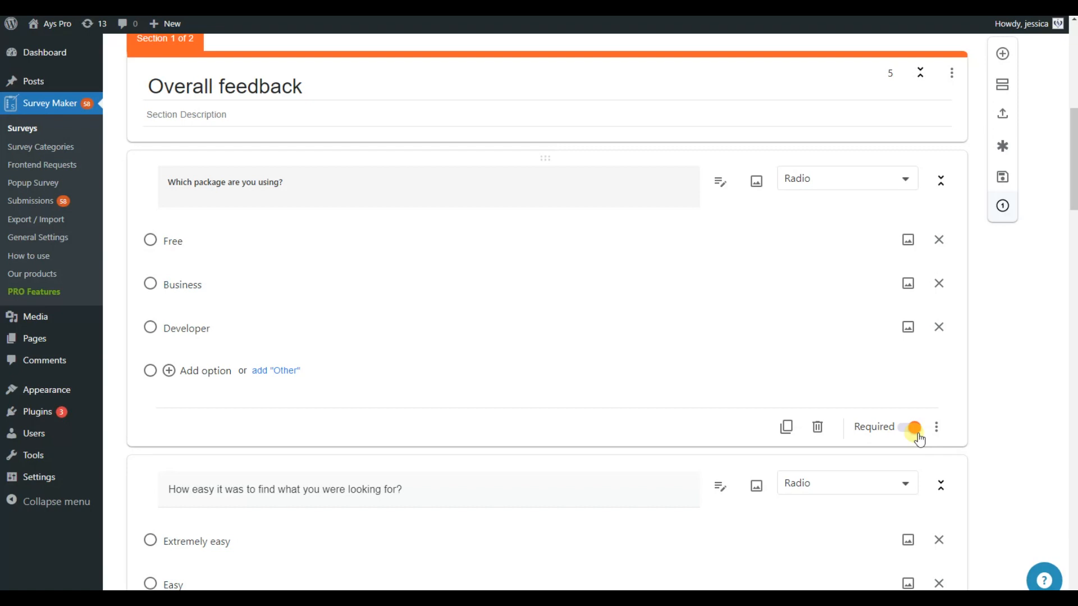
click(910, 426)
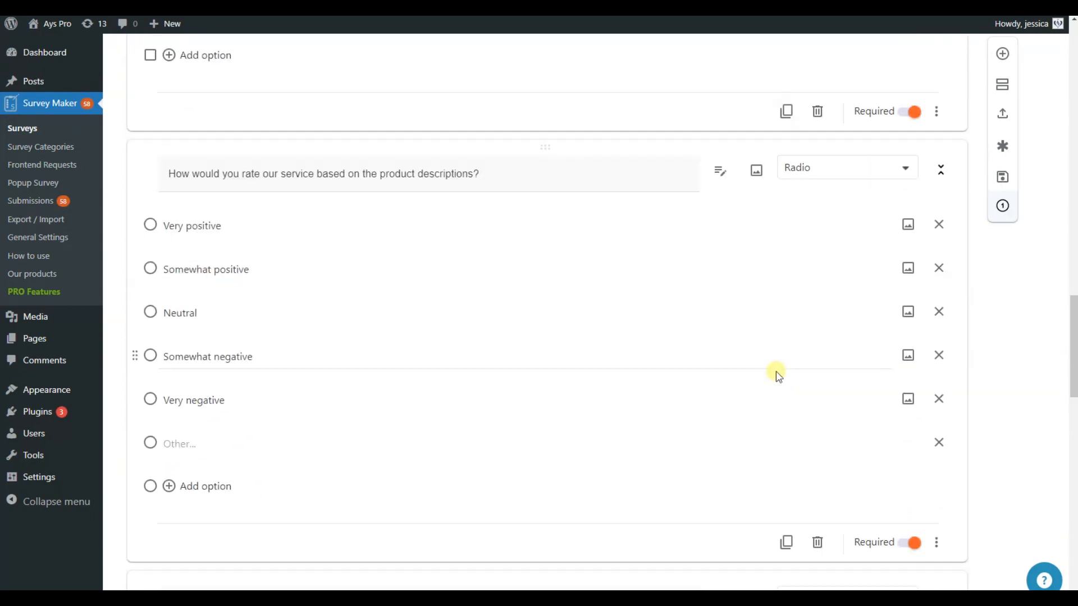
Review the remaining template questions and switch to the survey's Styles settings.
scroll(down, 3)
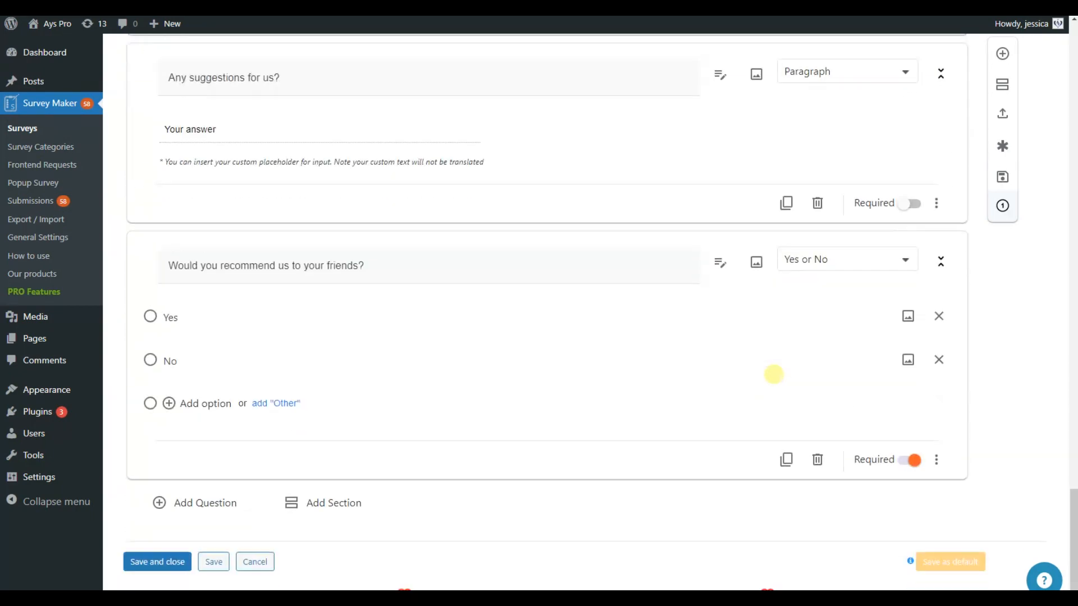
scroll(down, 3)
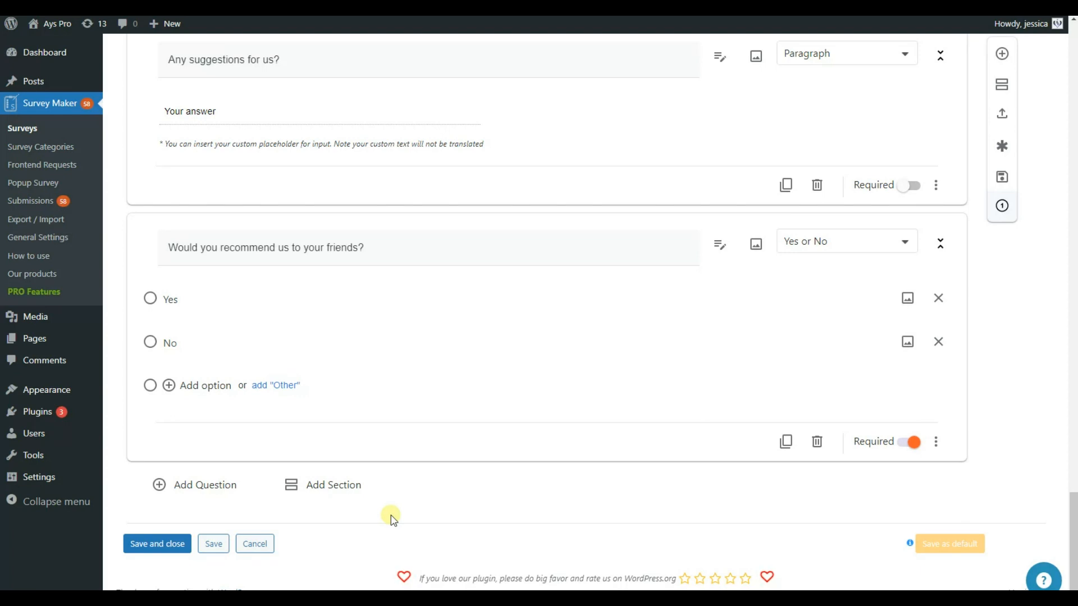
mouse_move(204, 485)
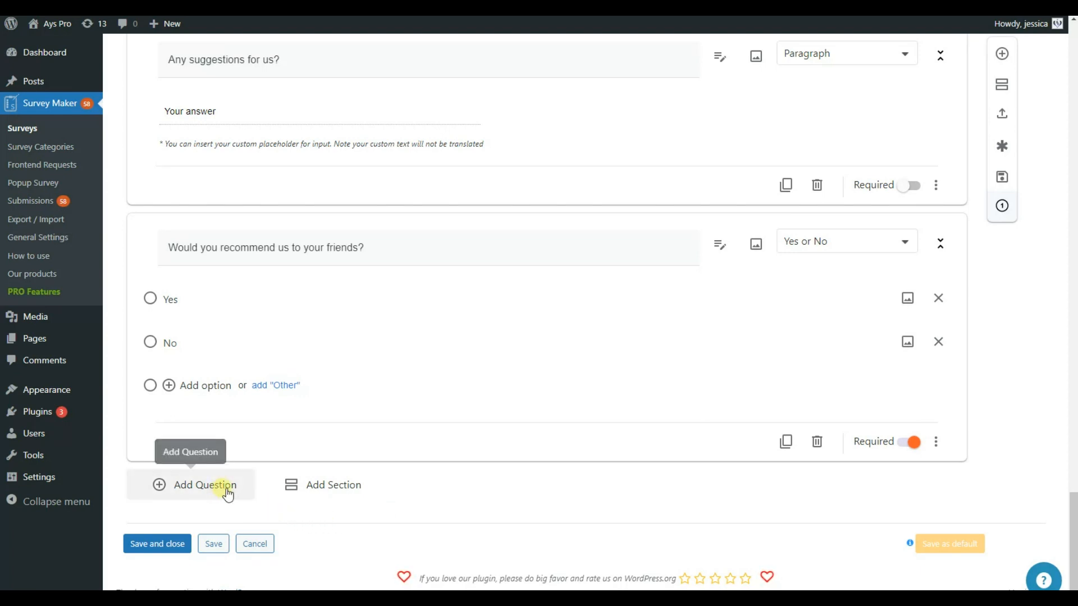
mouse_move(363, 492)
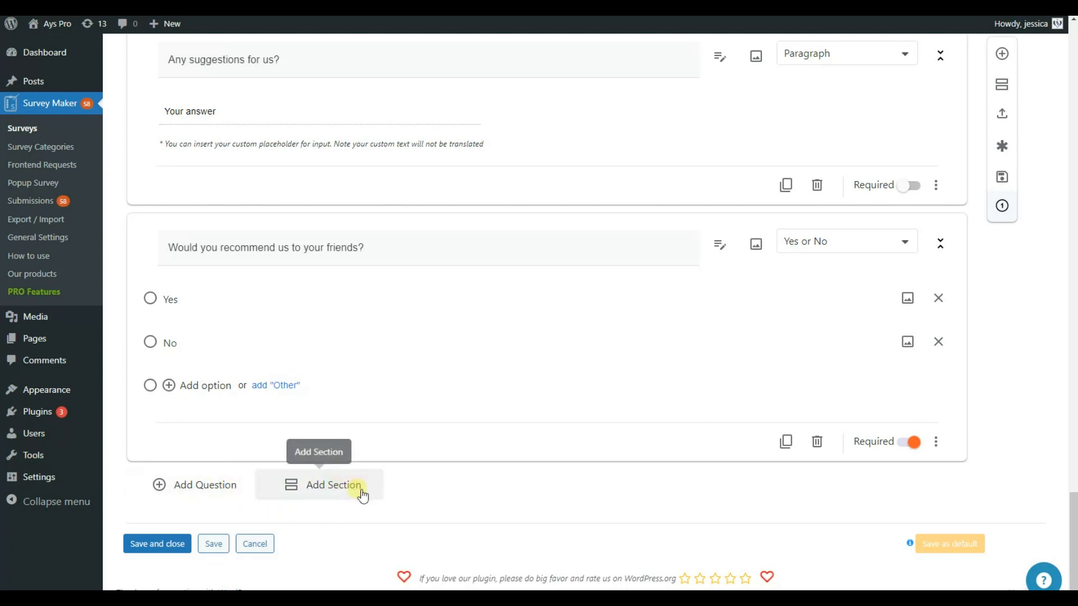
click(209, 146)
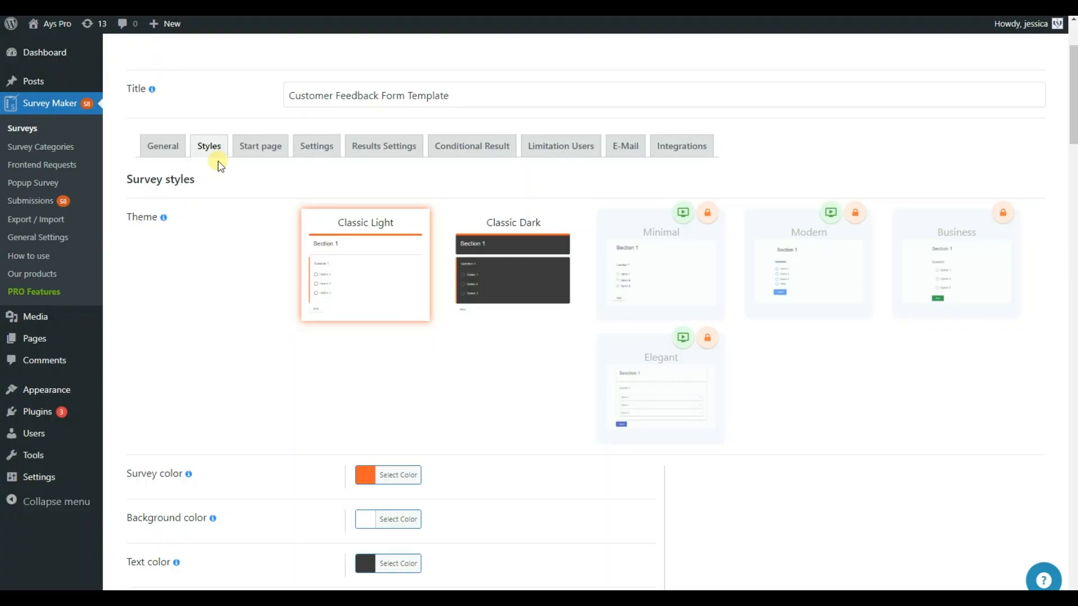
mouse_move(459, 364)
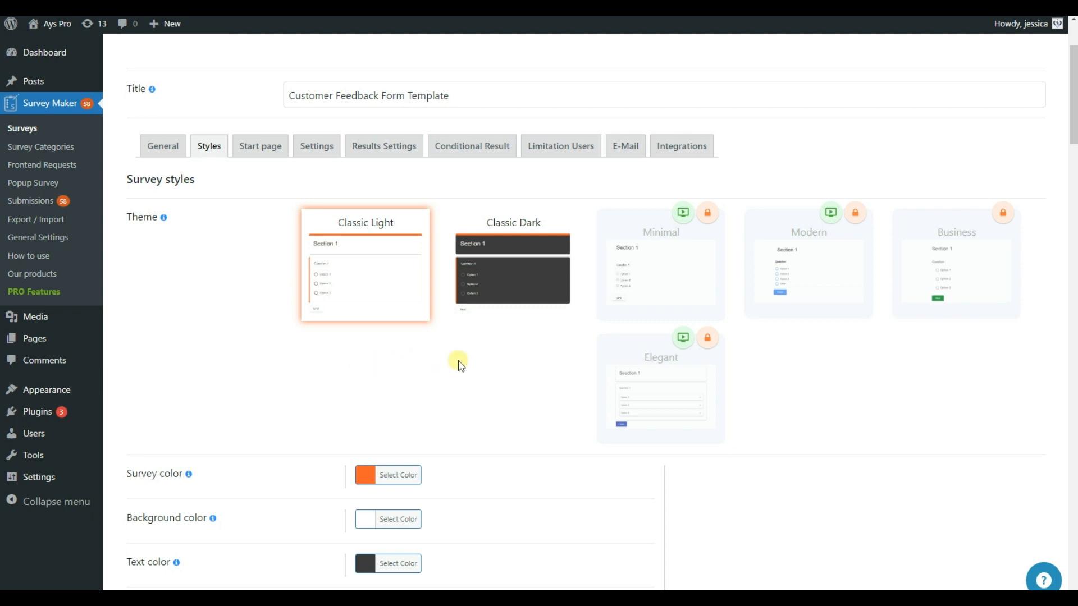
scroll(down, 3)
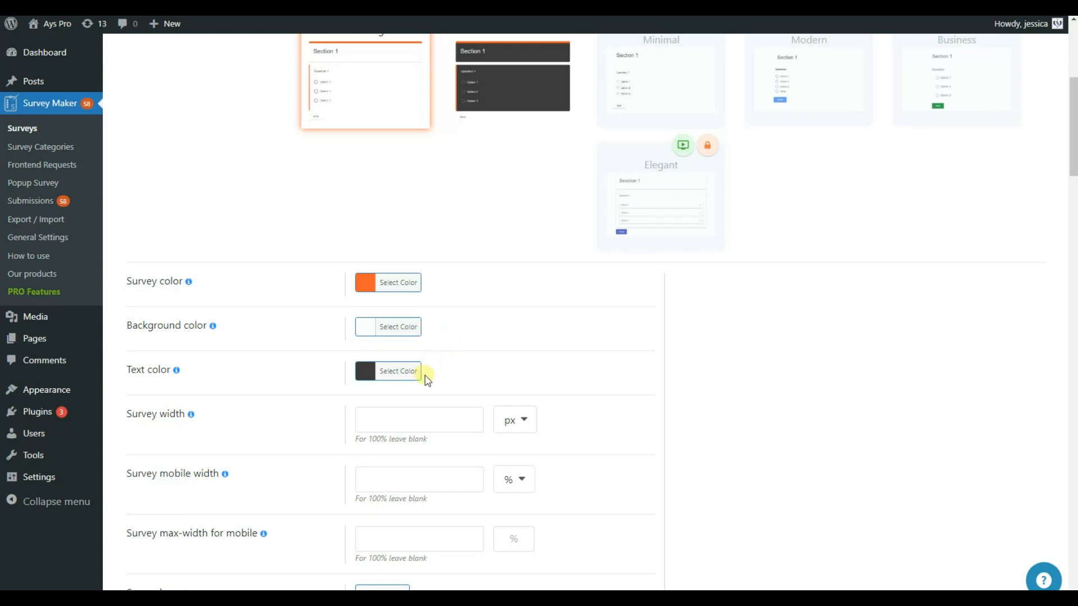
scroll(down, 3)
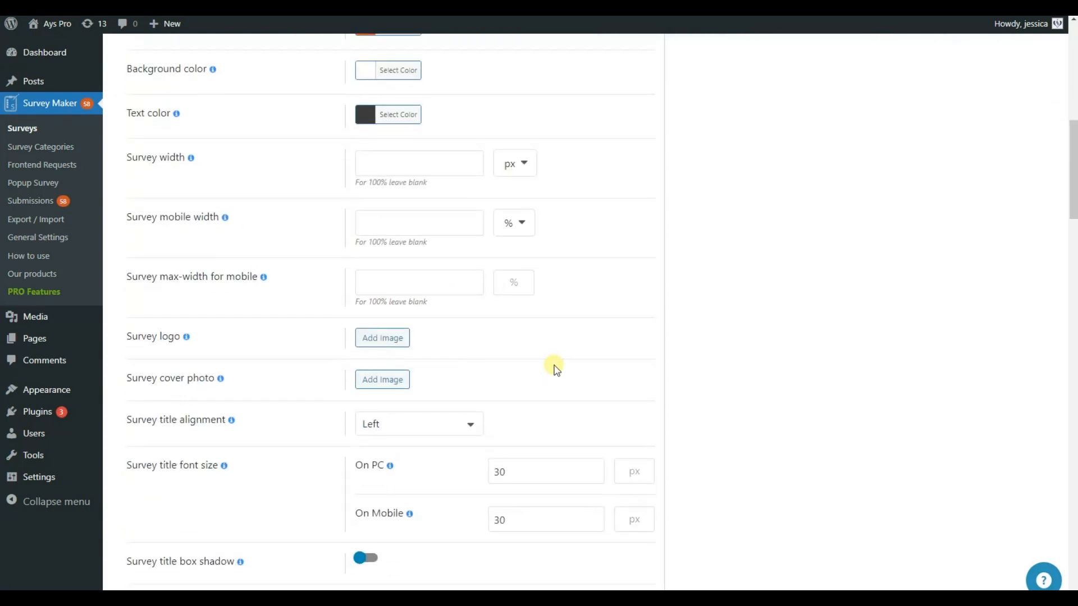
scroll(down, 3)
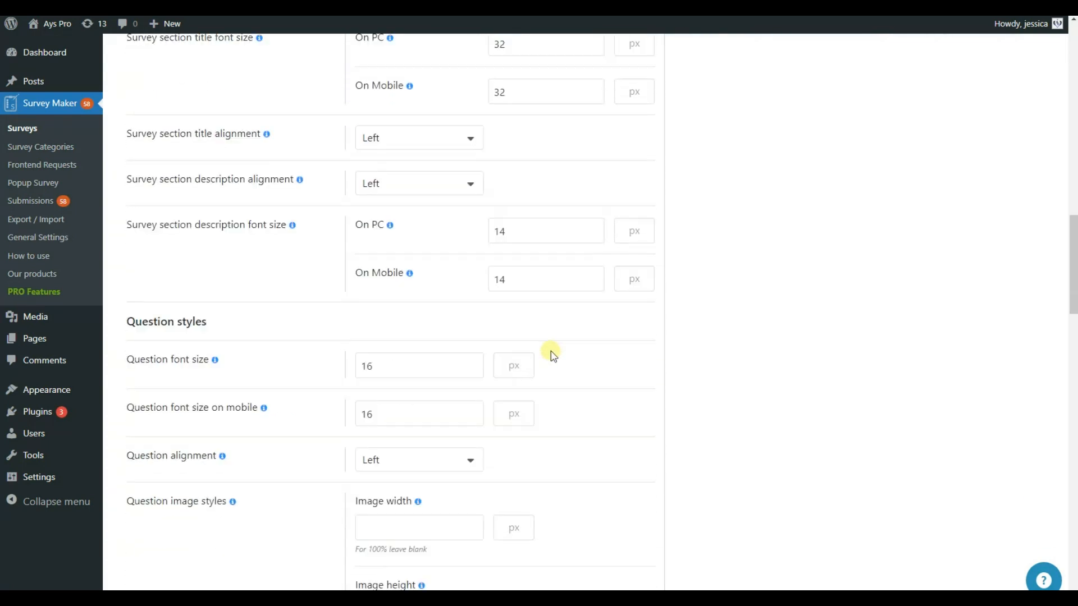
scroll(down, 3)
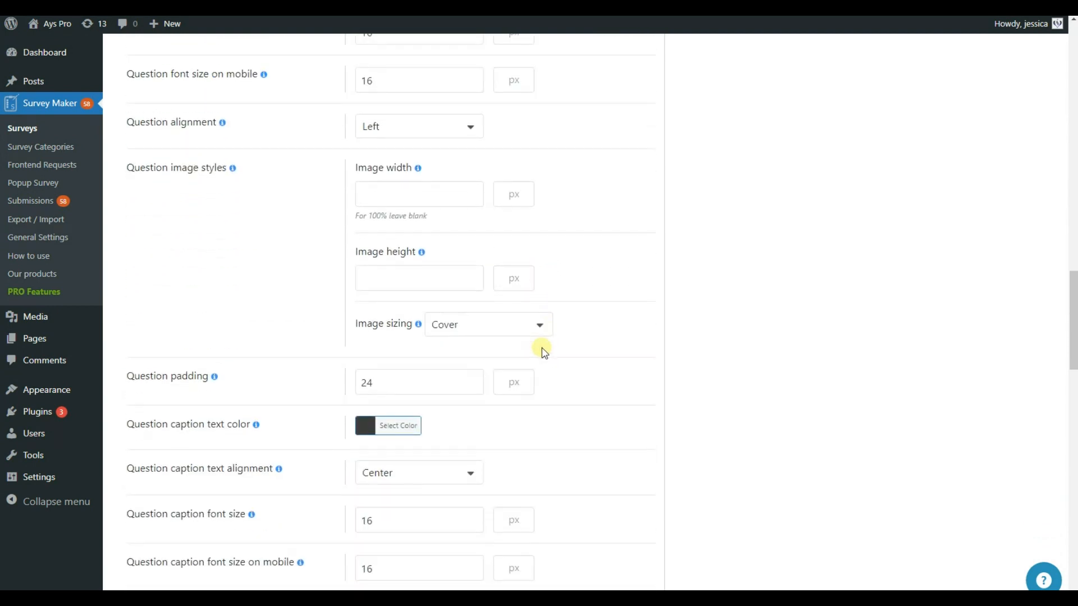
scroll(down, 3)
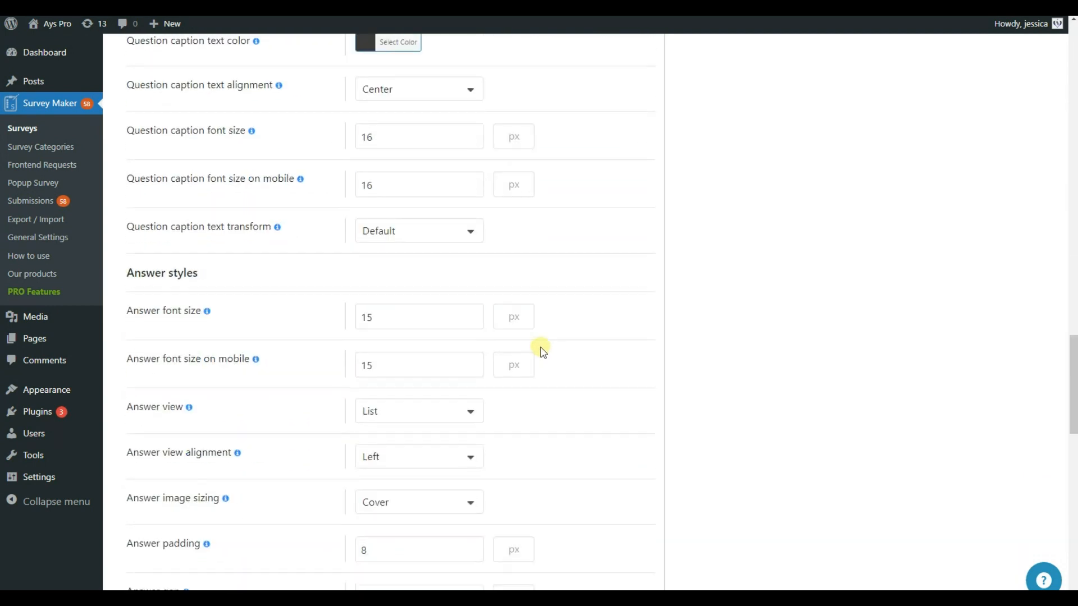
scroll(down, 3)
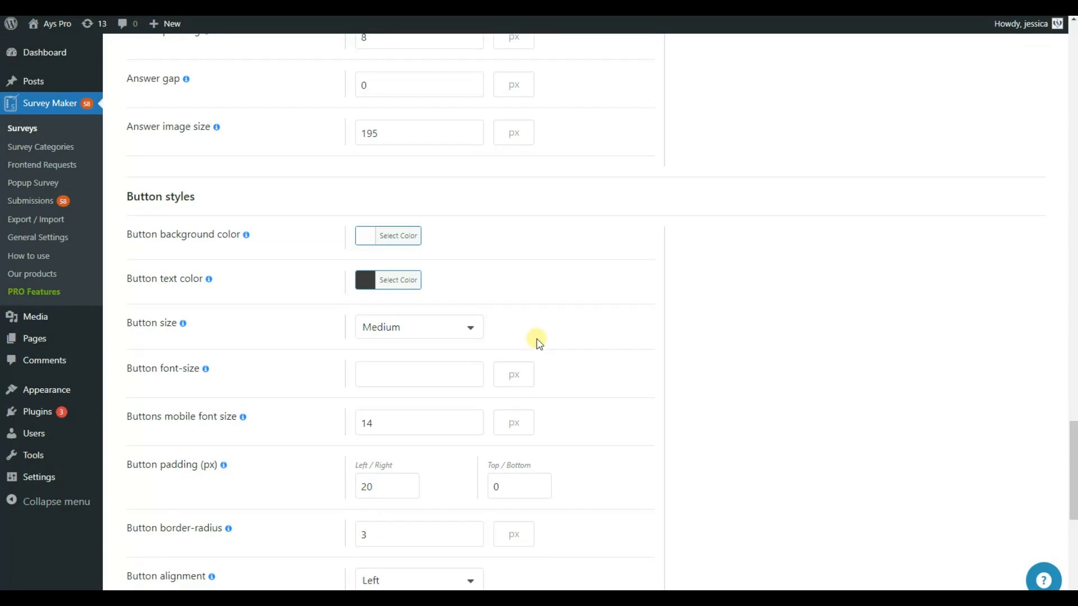
In Settings keep status Published and enable the clear answer and previous buttons.
click(316, 146)
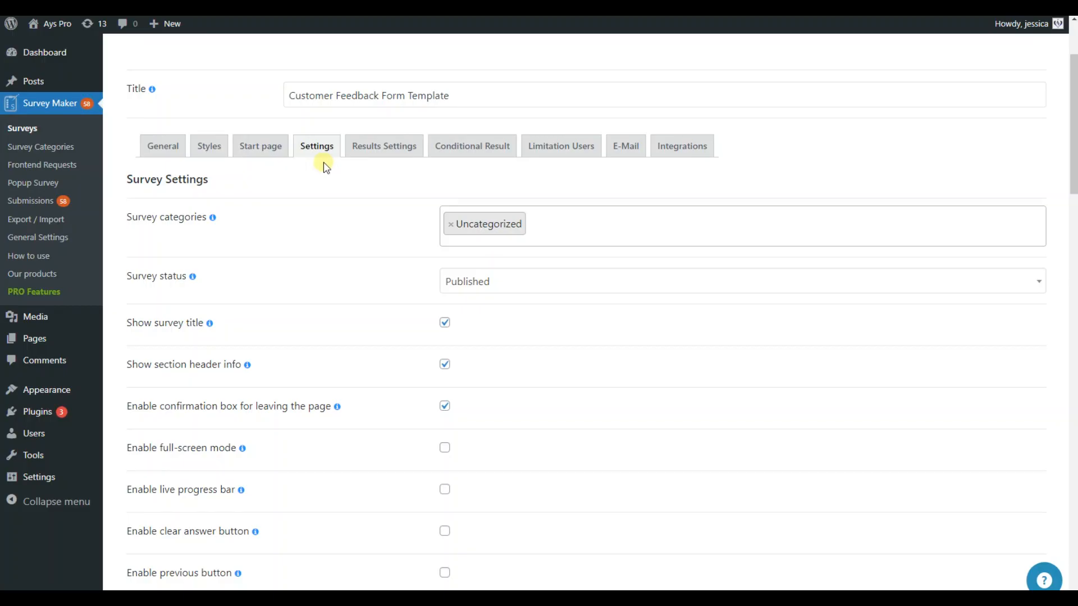
mouse_move(471, 256)
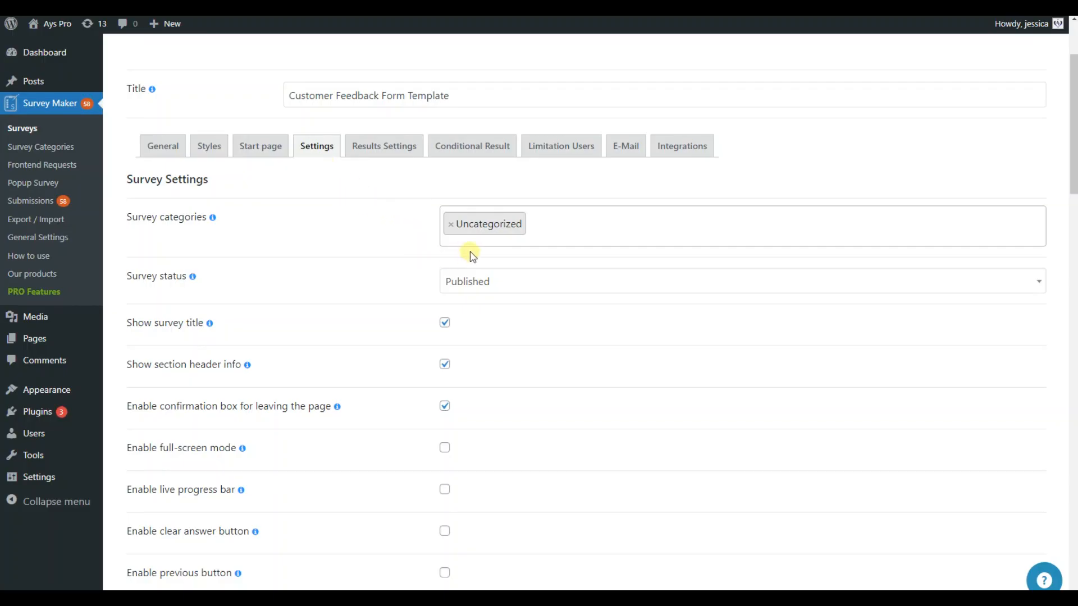
click(741, 280)
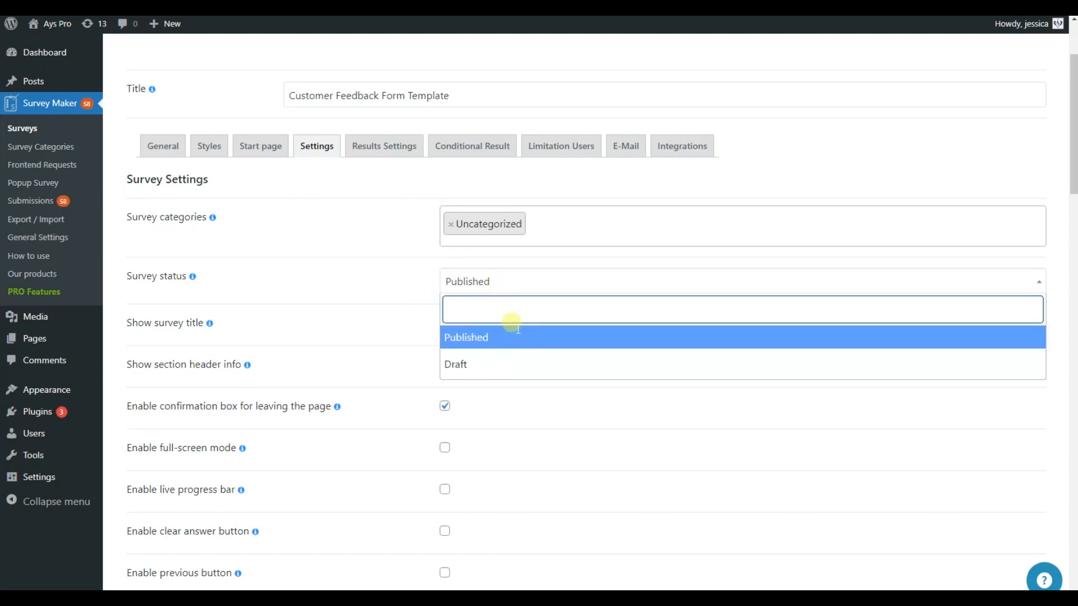
click(466, 337)
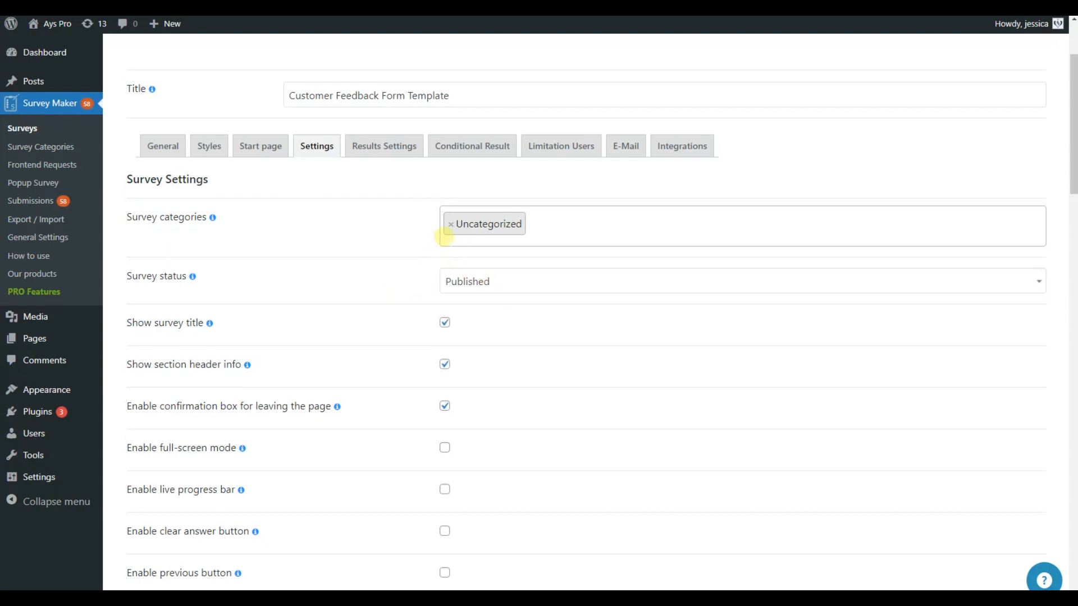
scroll(down, 3)
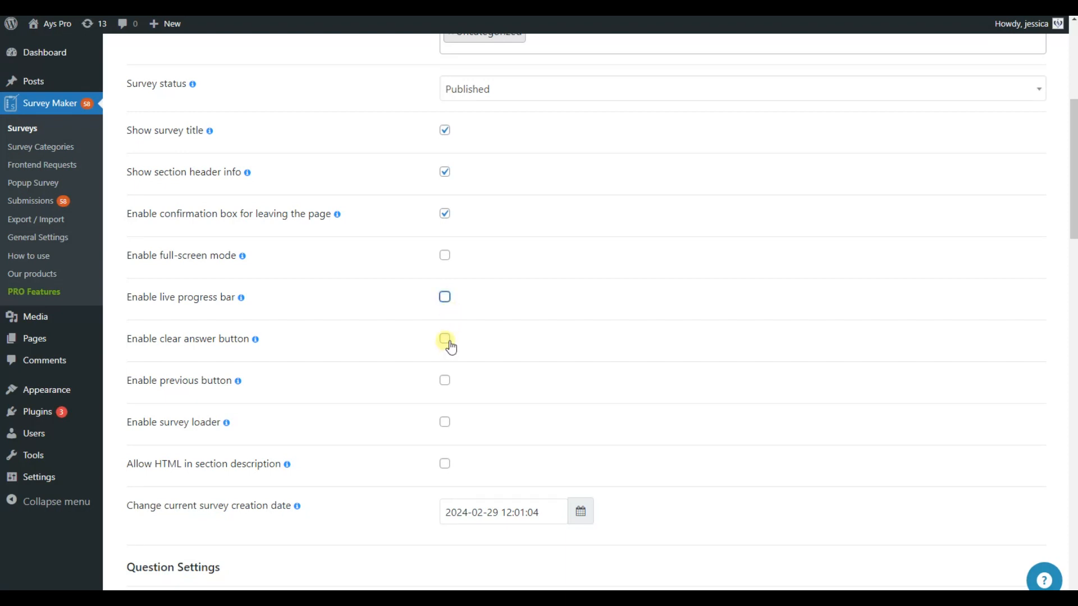
click(445, 339)
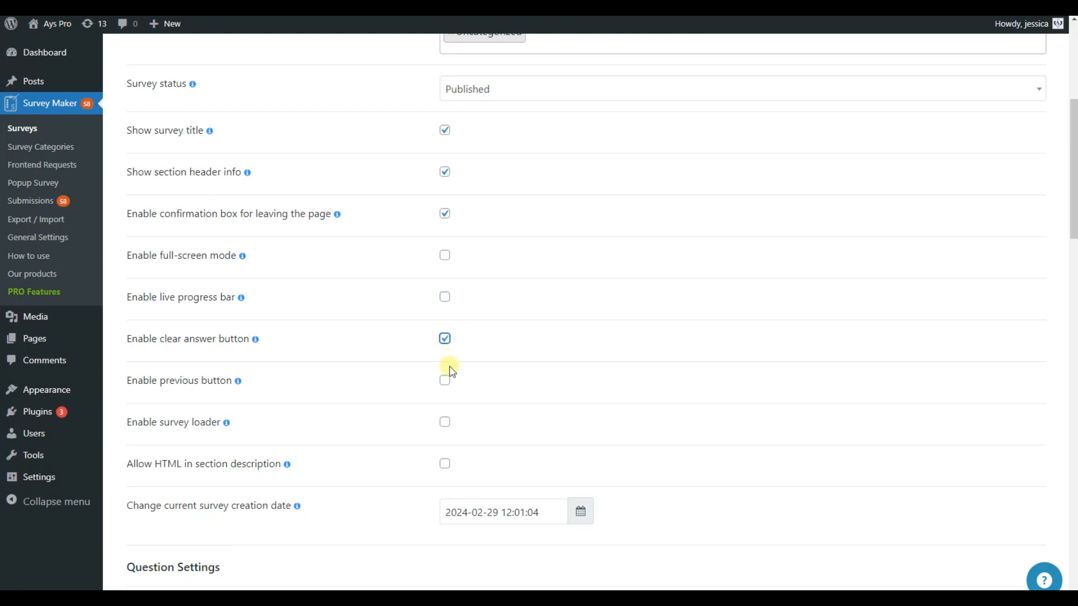
mouse_move(445, 381)
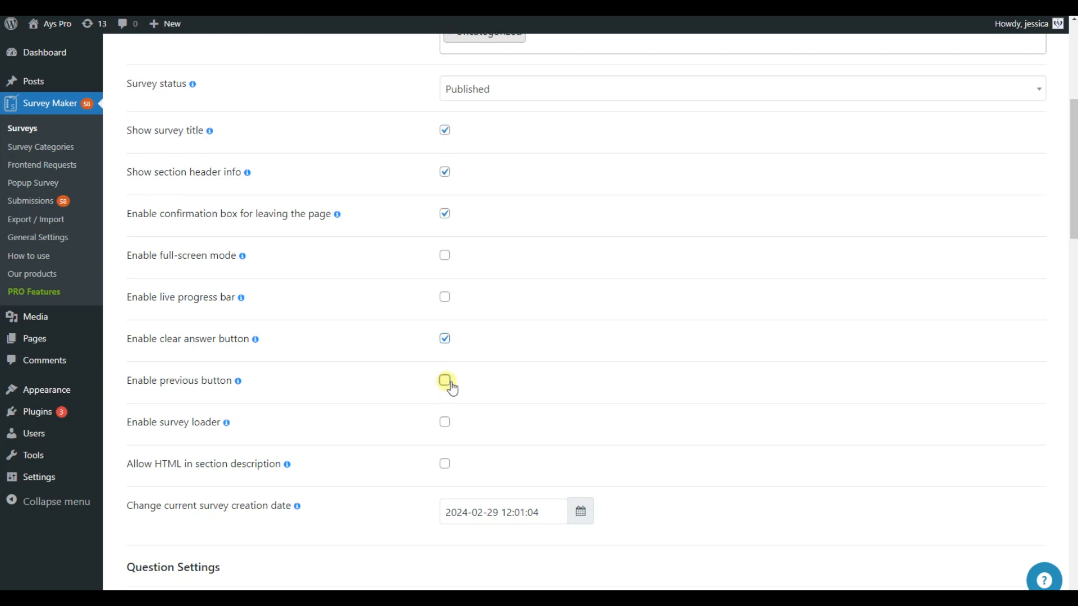
click(444, 380)
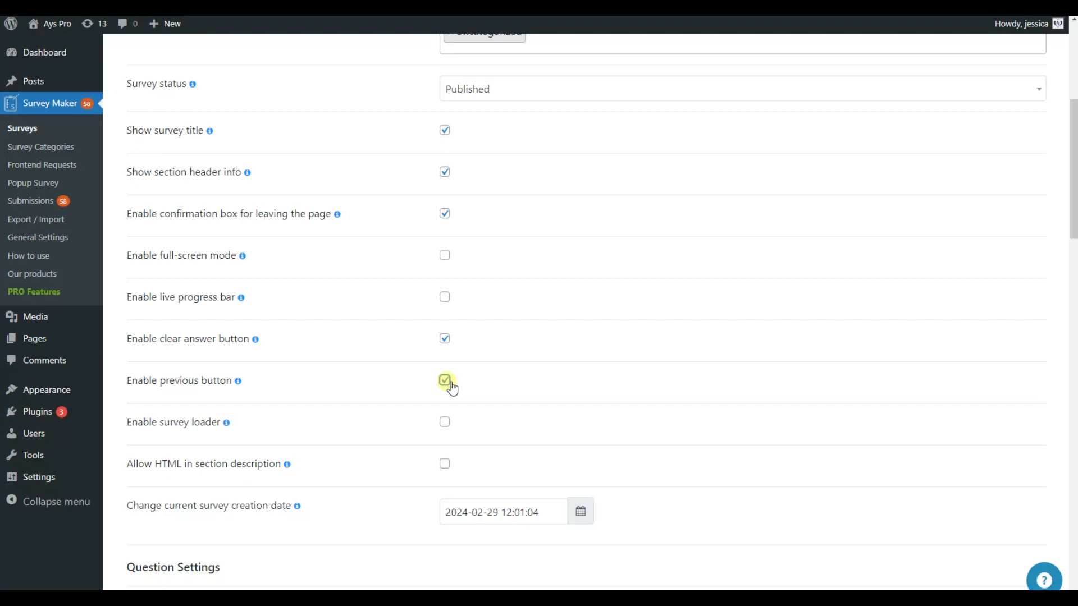
Enable randomized question order and randomized answer order.
scroll(down, 3)
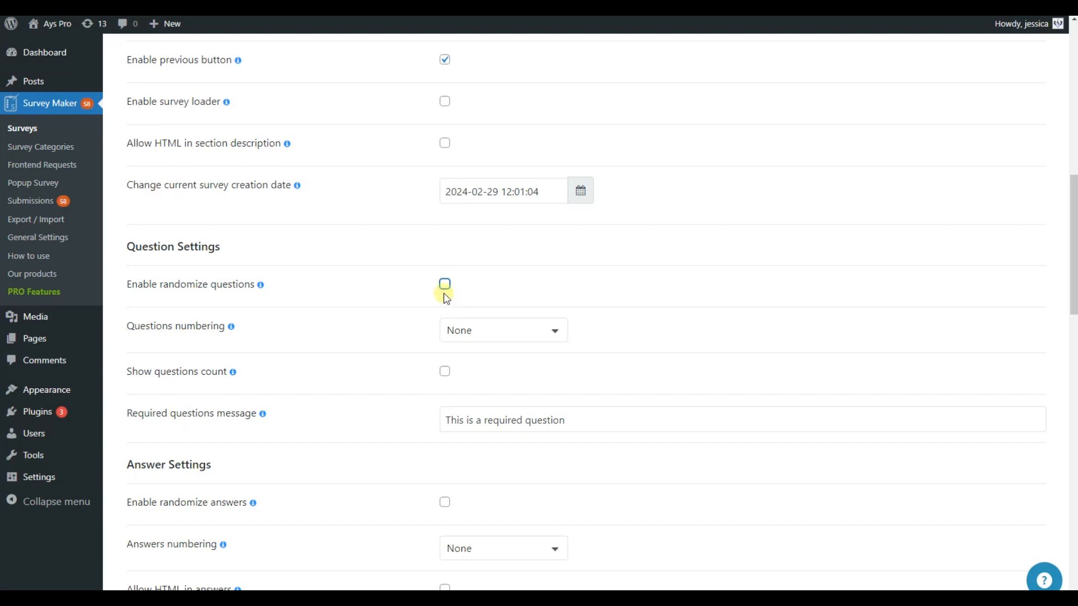
click(444, 284)
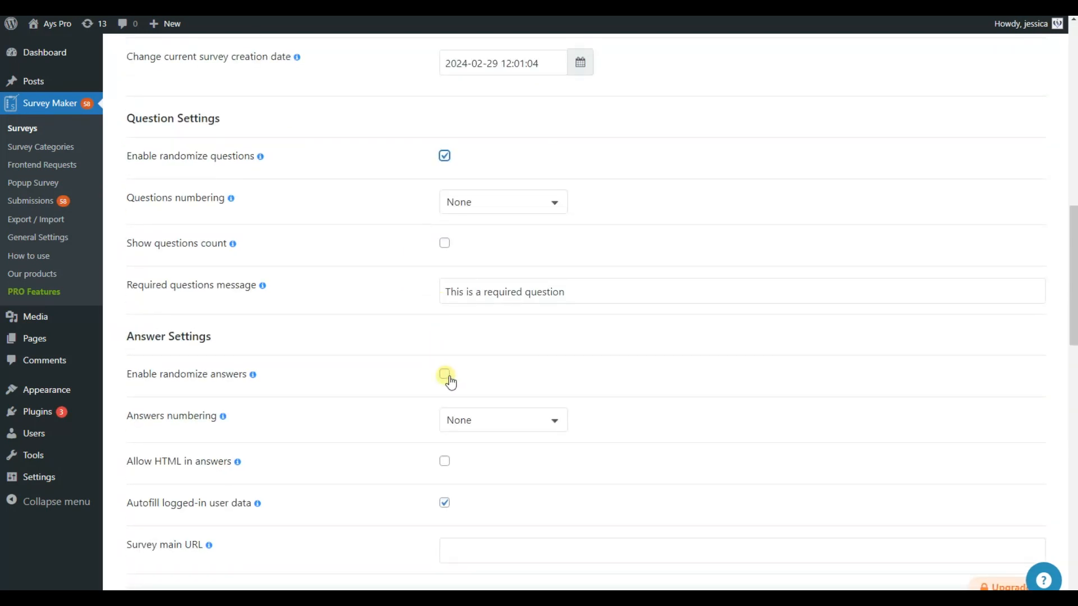
click(384, 146)
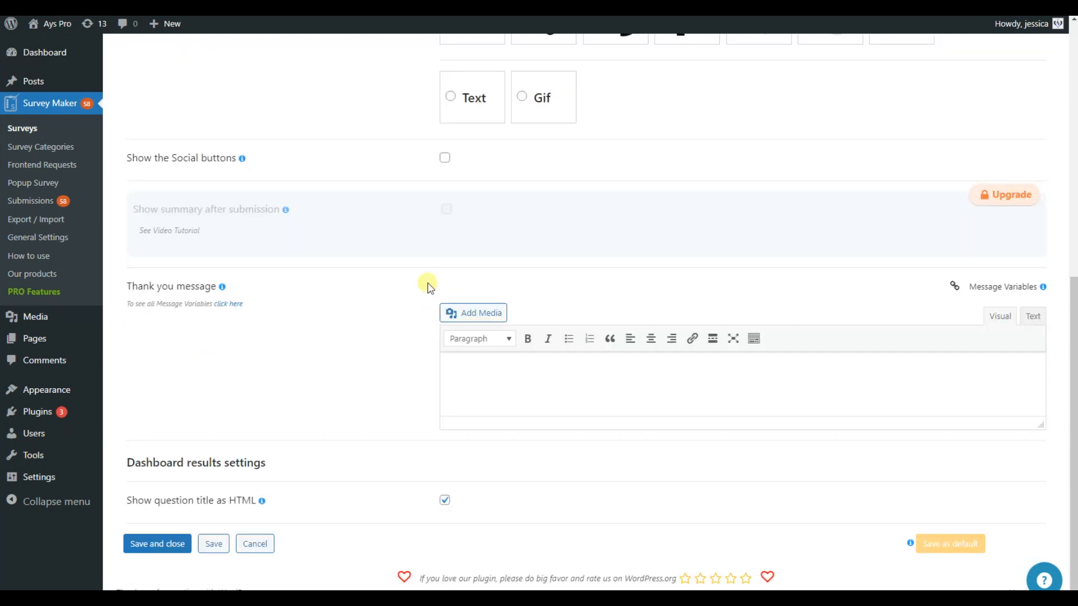
Write the thank-you message 'Thank you for passing the survey!' and save the survey.
click(461, 368)
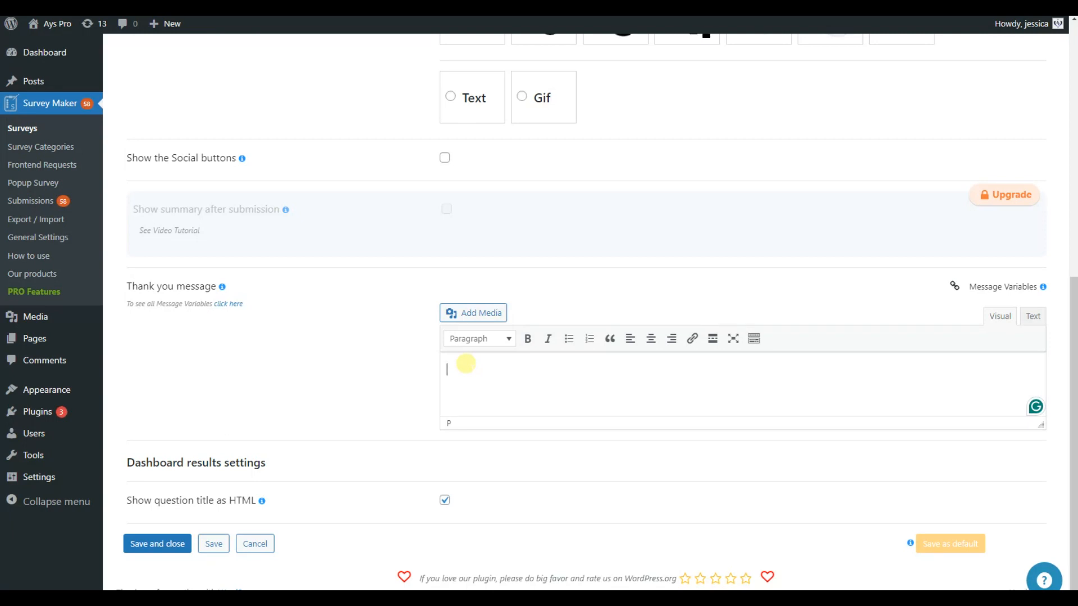
text(Thank you)
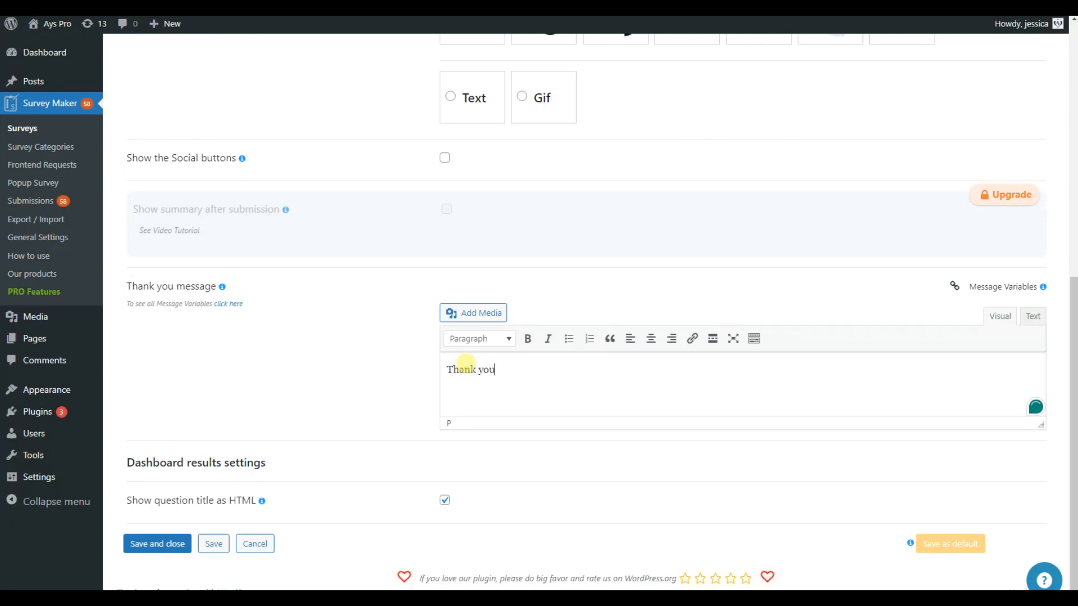
text(for passing th)
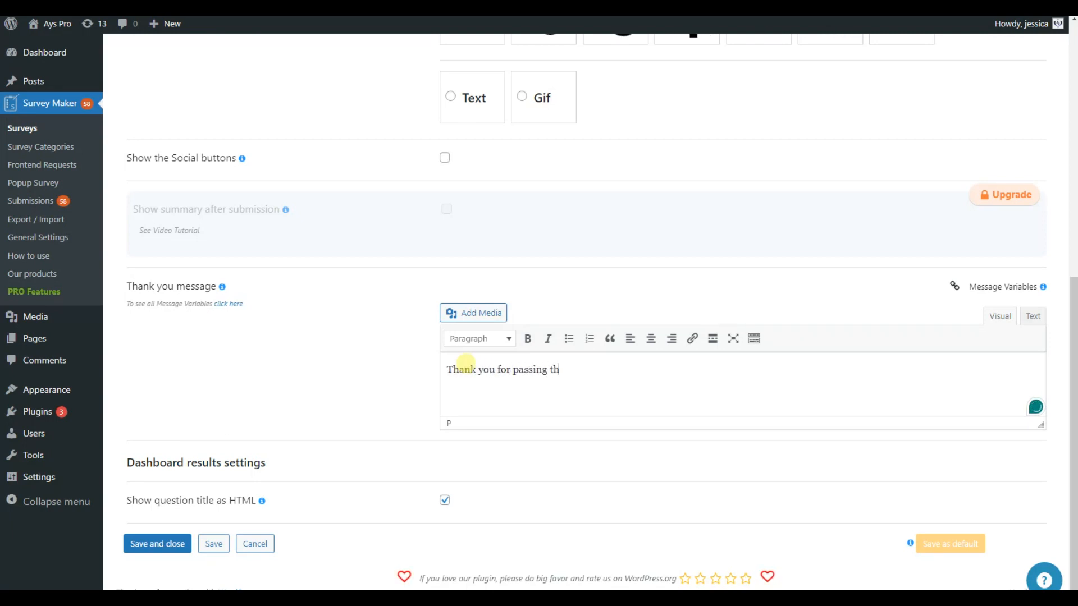
text(e survey!)
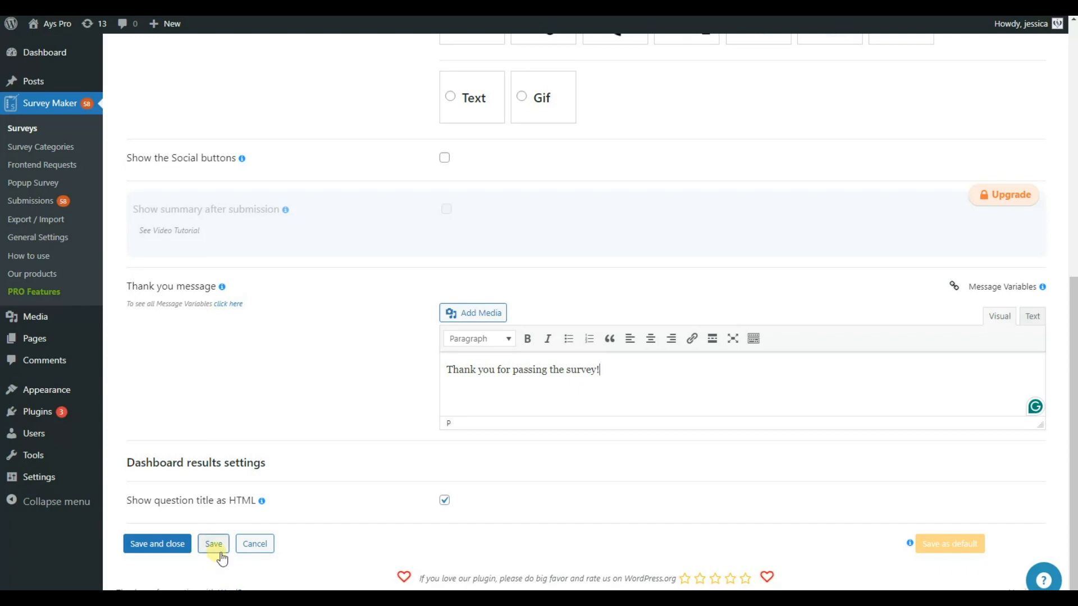
click(157, 544)
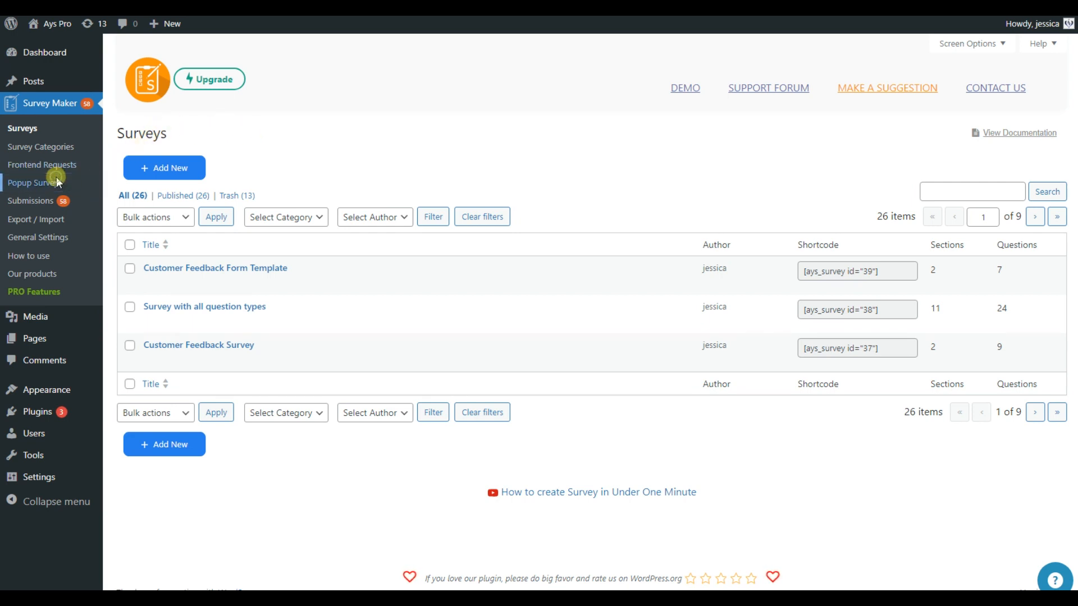
Add a new popup, enable it, title it 'Feedback Popup Survey' and show the popup title.
click(34, 182)
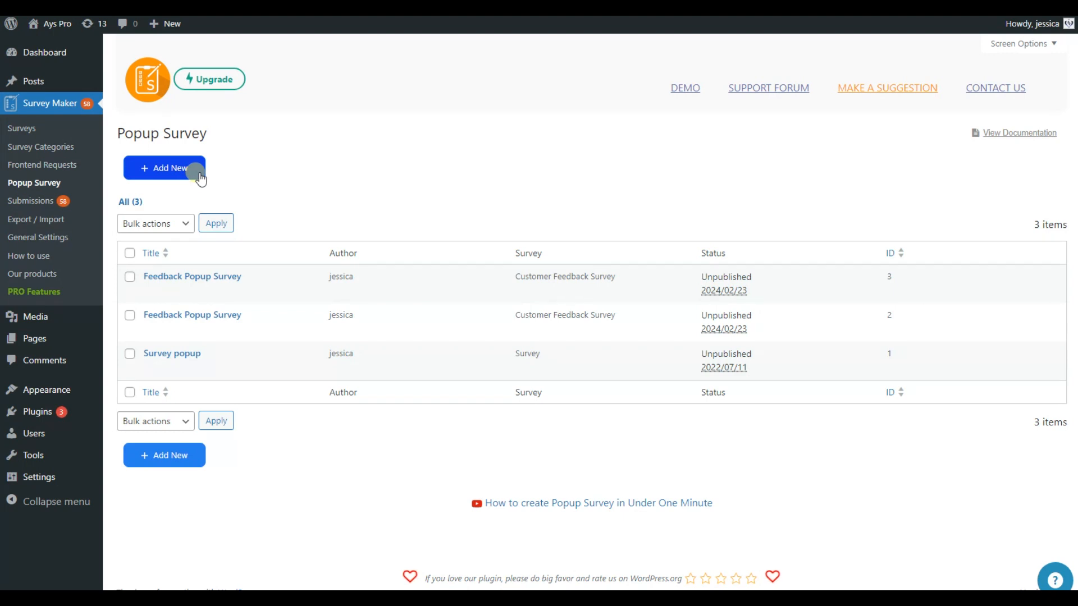
click(164, 167)
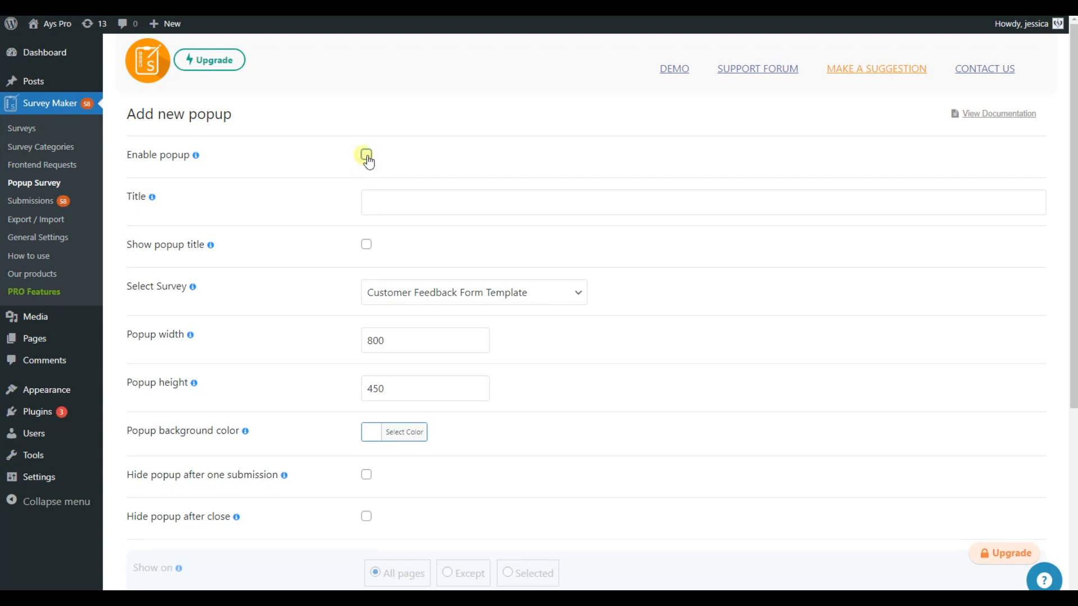
click(366, 154)
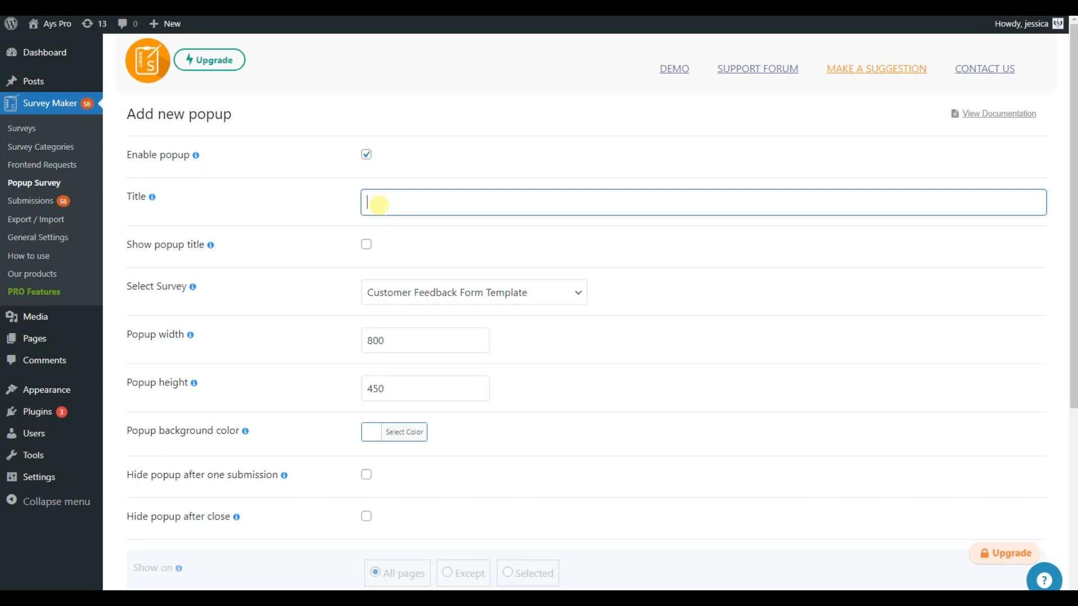
text(Feedback Popup Survey)
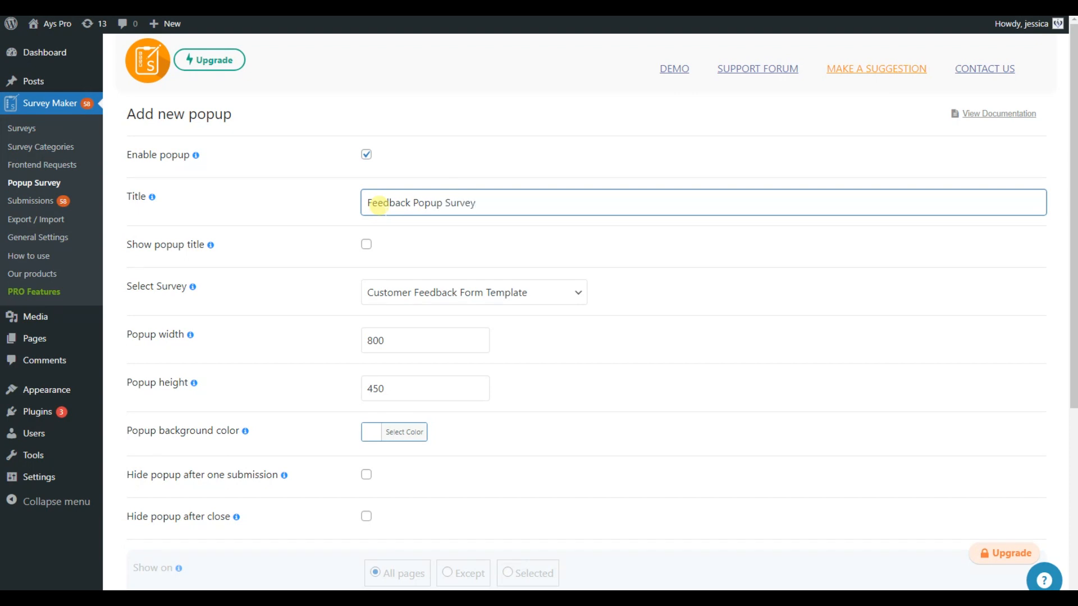
click(366, 244)
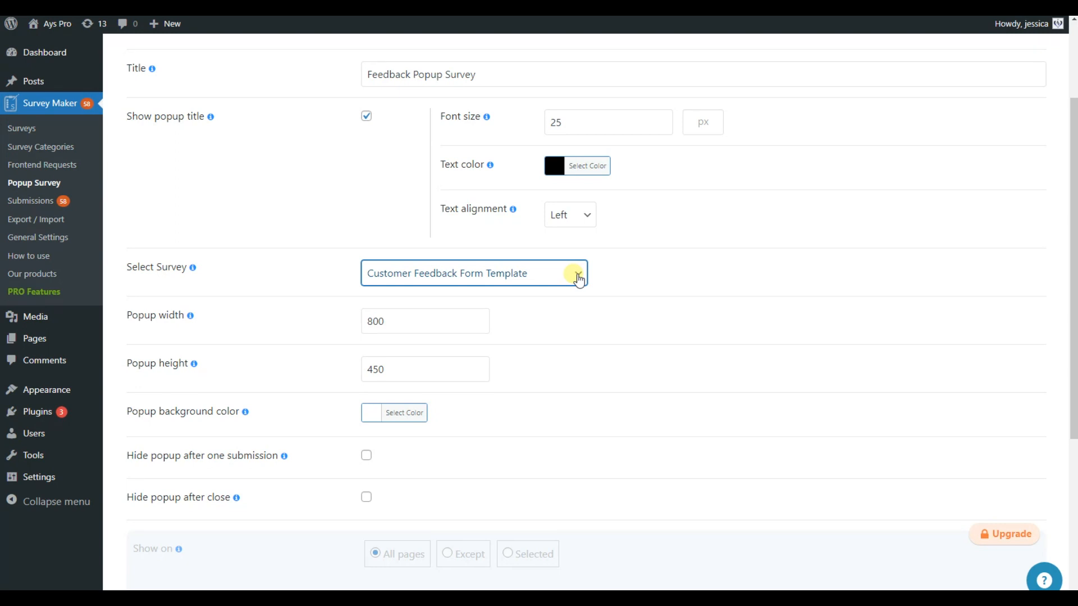
Attach Customer Feedback Survey to the popup and pick a pink background colour.
click(473, 273)
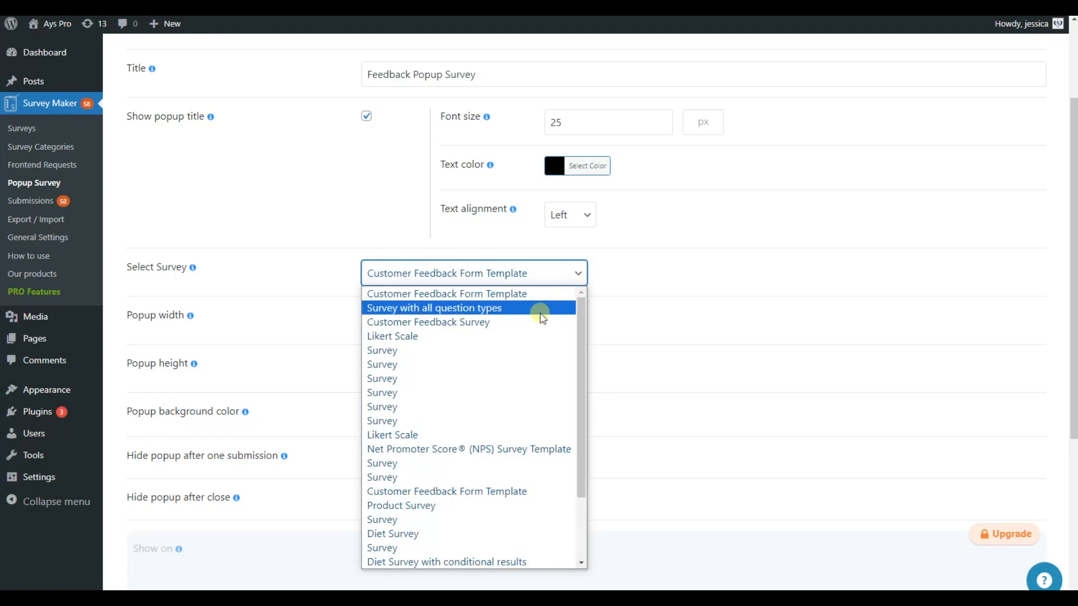
click(427, 322)
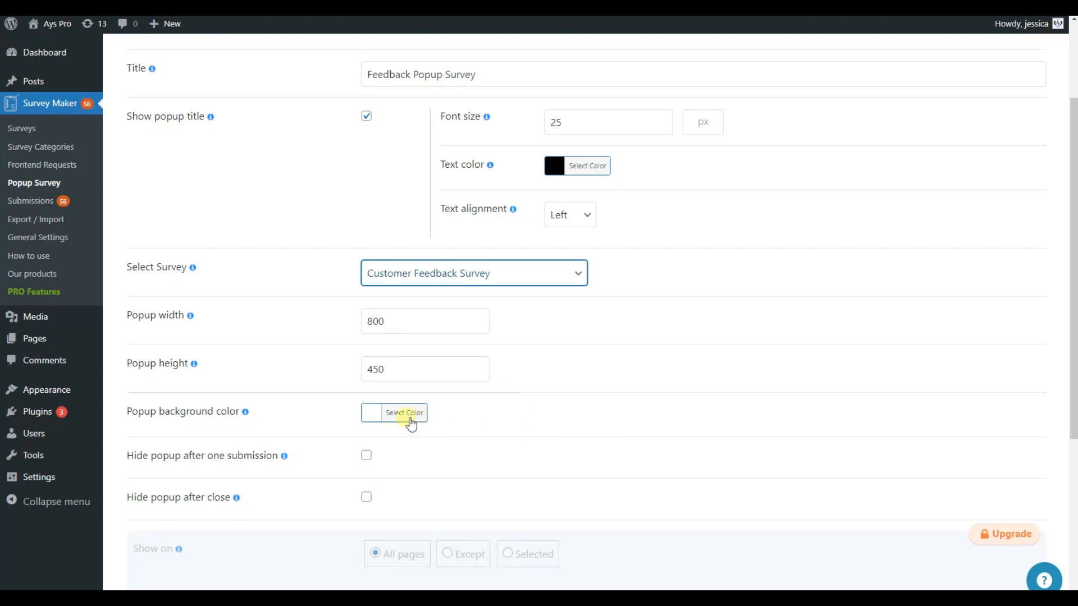
click(404, 412)
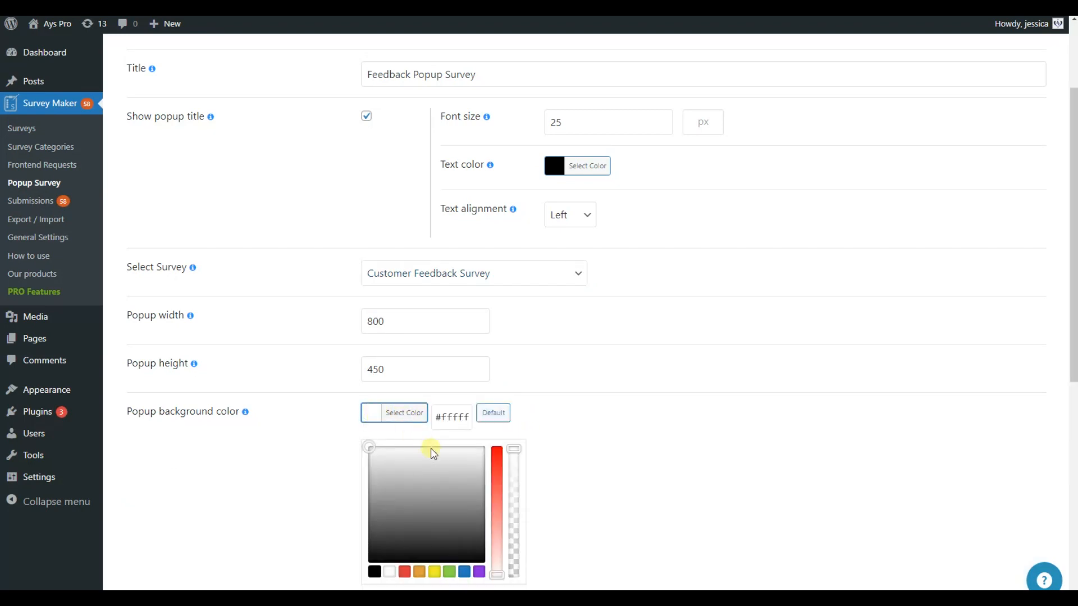
drag(497, 451, 497, 525)
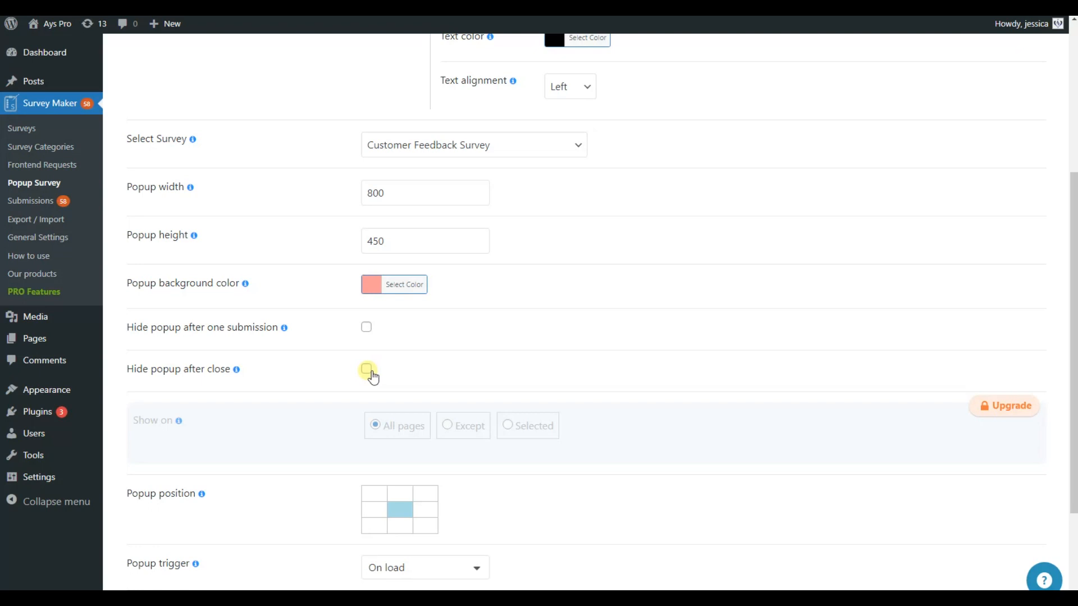
Keep the On load trigger, close the popup 5 seconds after finish, and enable full-screen mode.
scroll(down, 3)
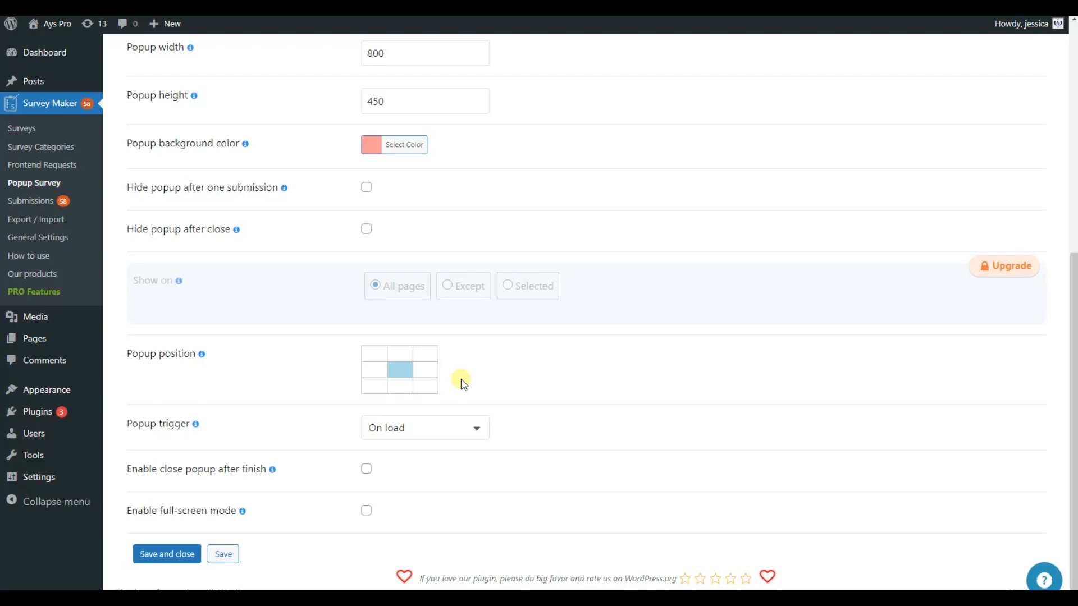
mouse_move(522, 455)
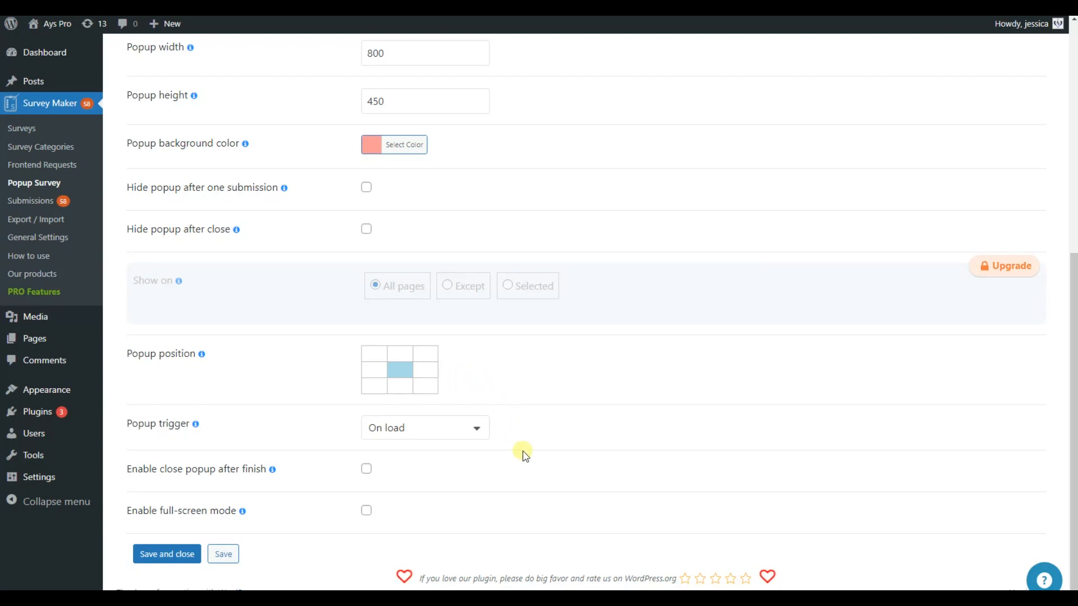
click(424, 428)
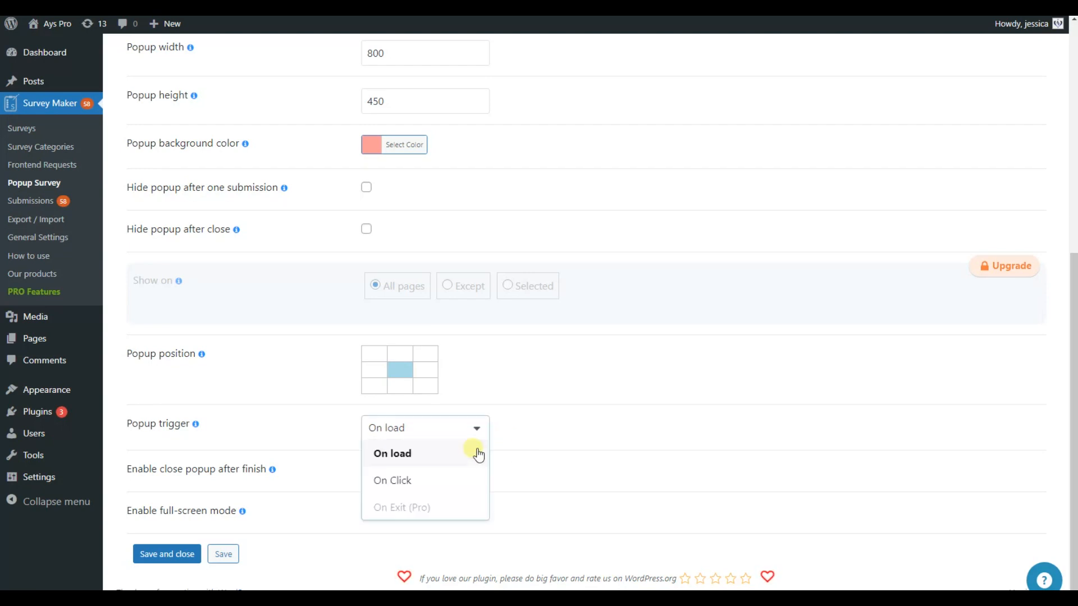
mouse_move(474, 481)
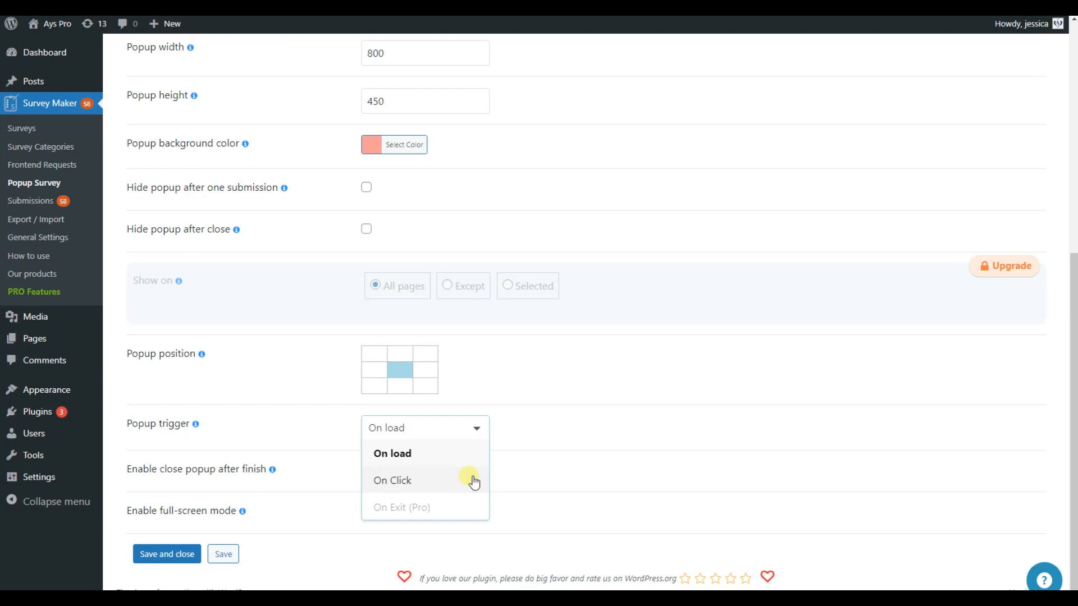
click(424, 428)
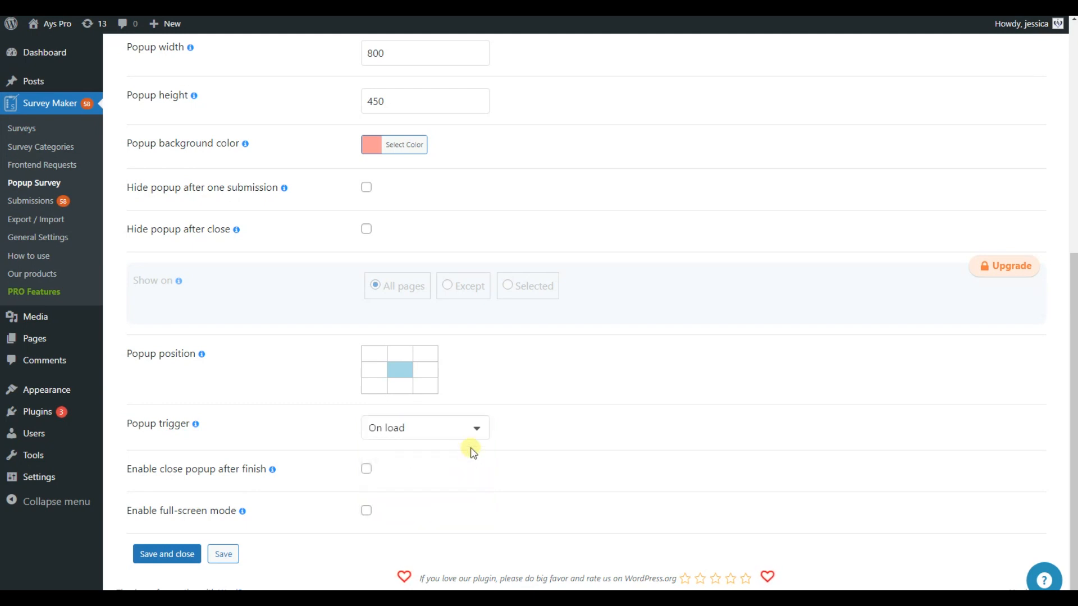
click(366, 469)
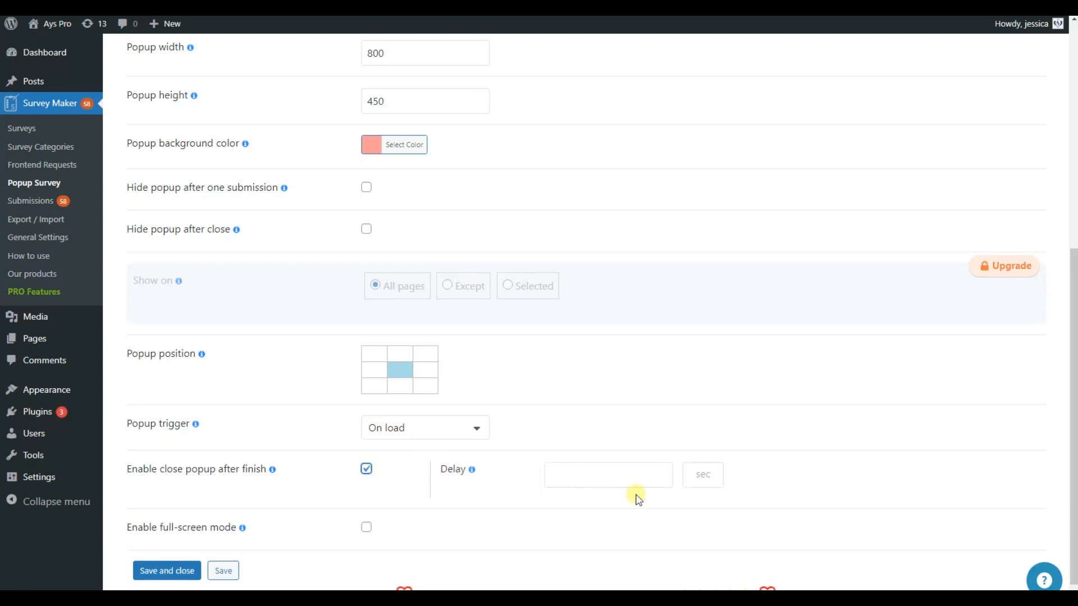
text(5)
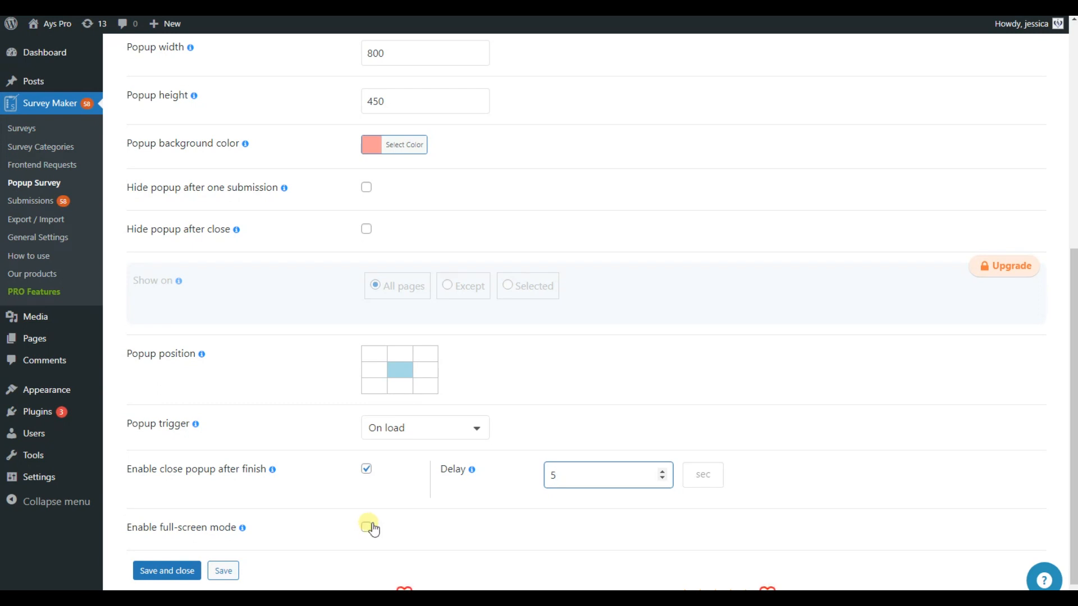
click(366, 526)
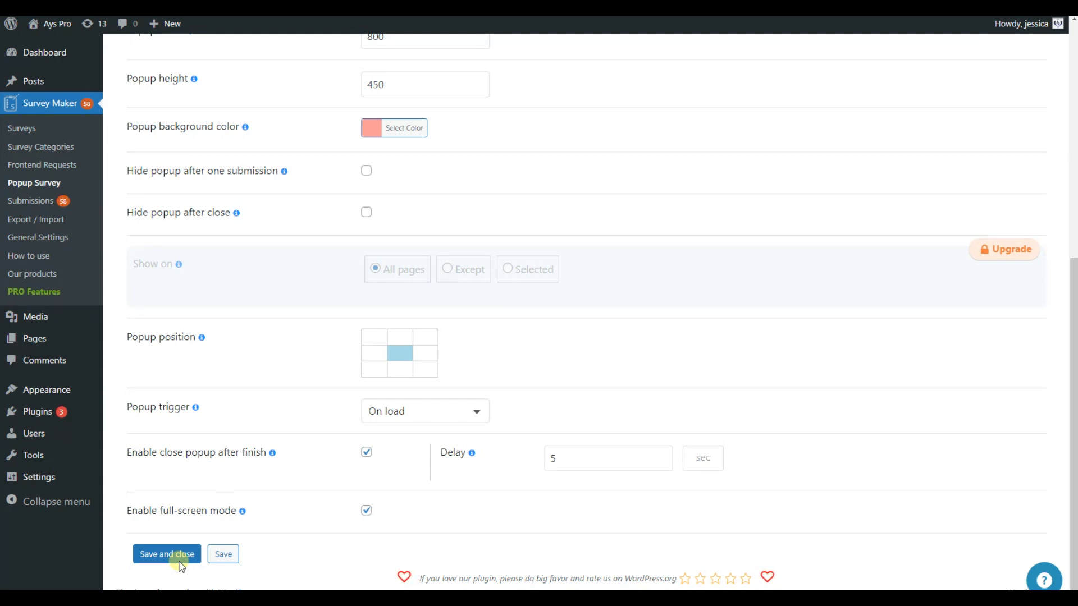
Save and close the popup, then go to the survey Submissions overview.
click(166, 554)
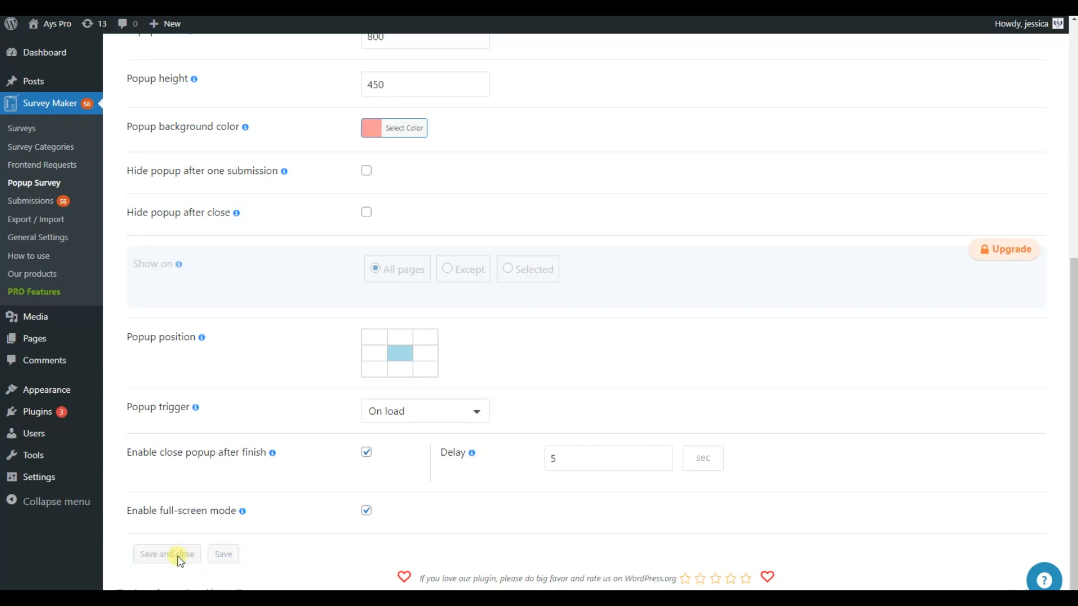
click(166, 553)
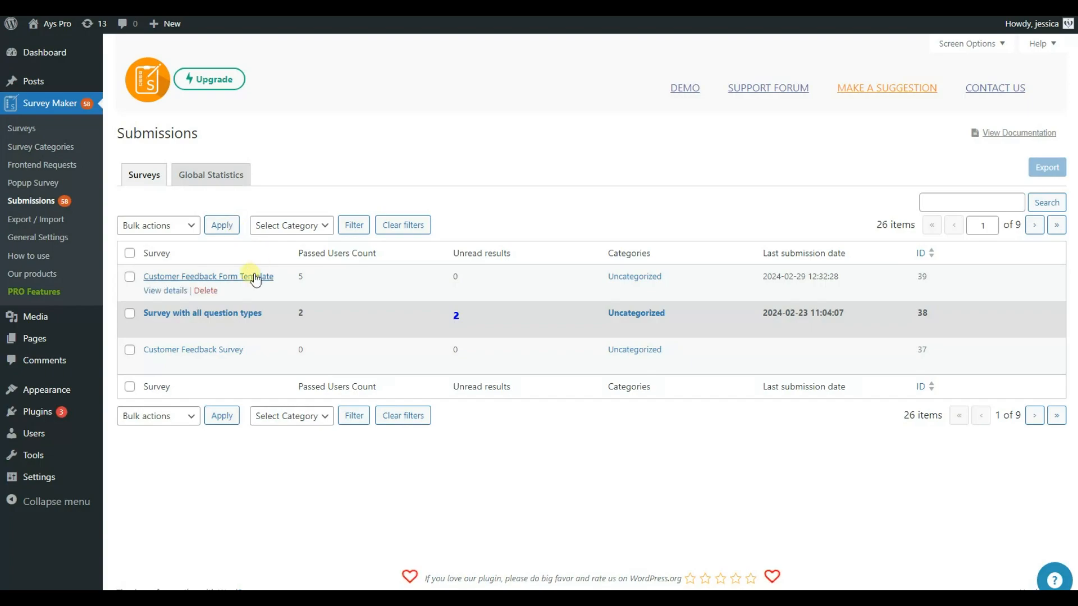
View the Customer Feedback Form Template report with its 5 submissions and summary charts.
click(209, 276)
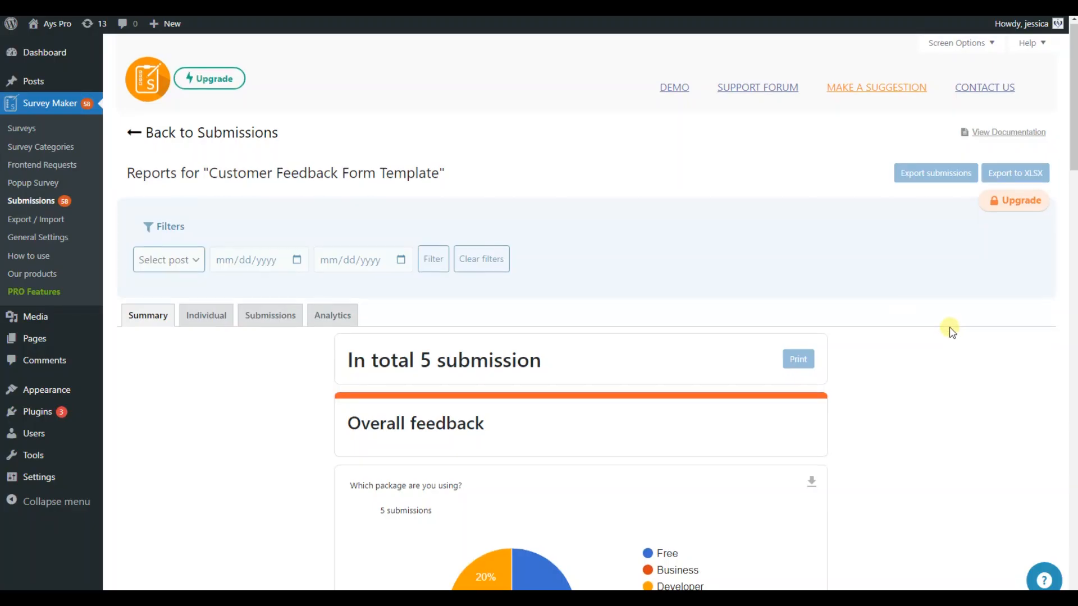
scroll(down, 3)
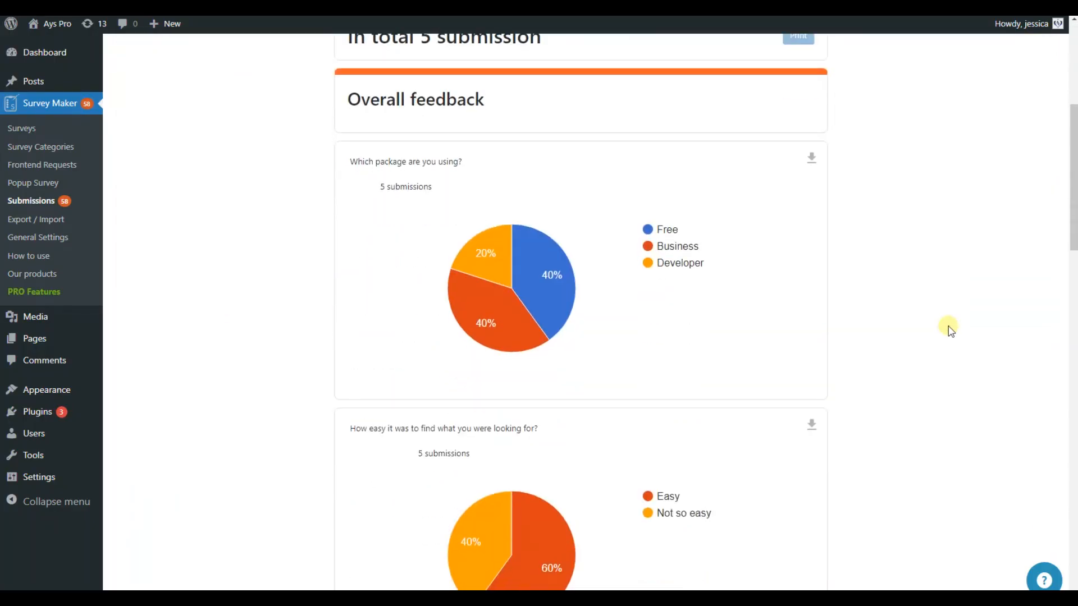
scroll(down, 3)
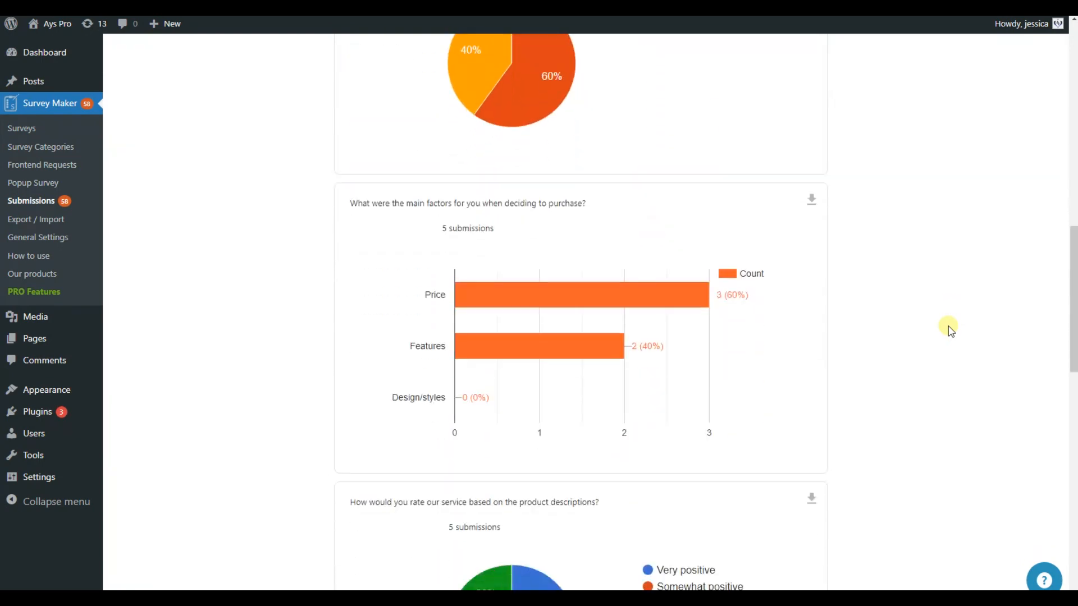